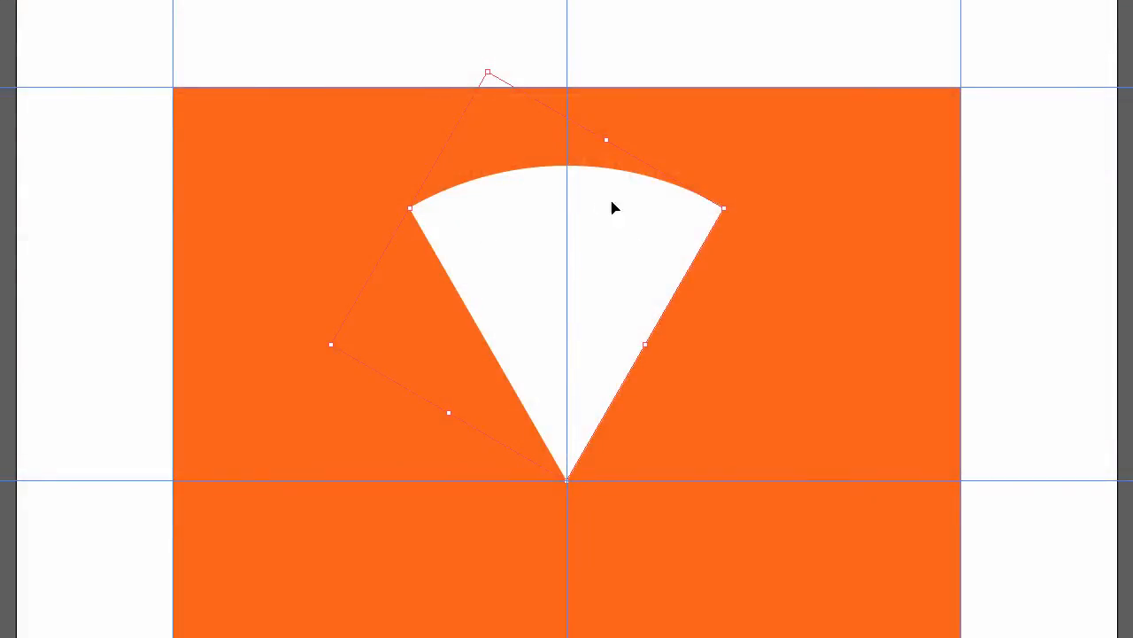
mouse_move(567, 273)
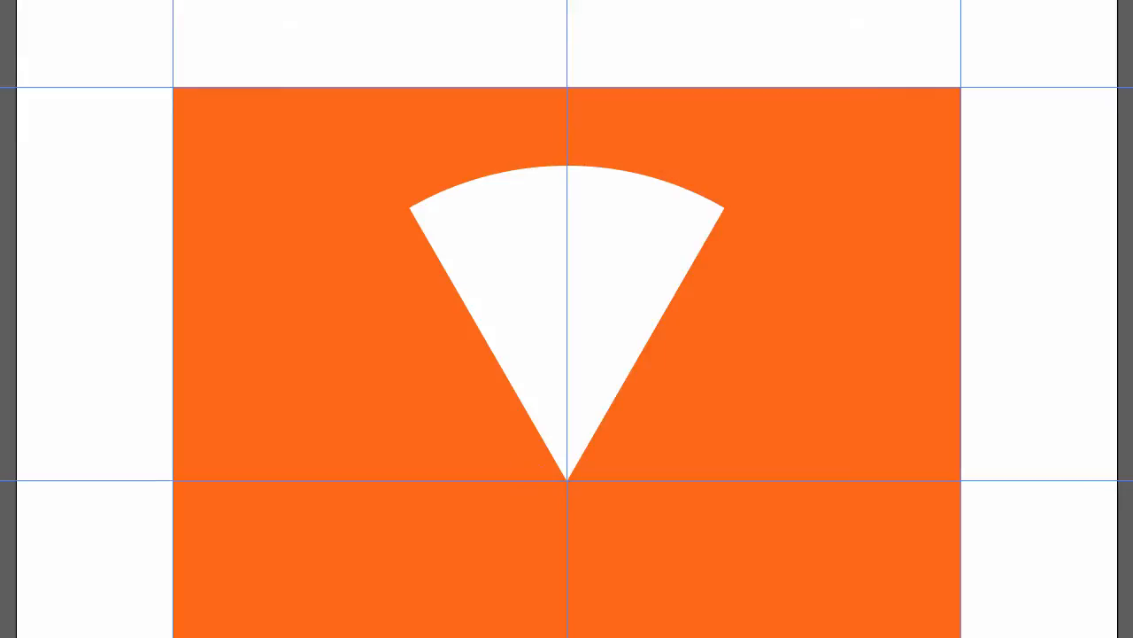
mouse_move(514, 262)
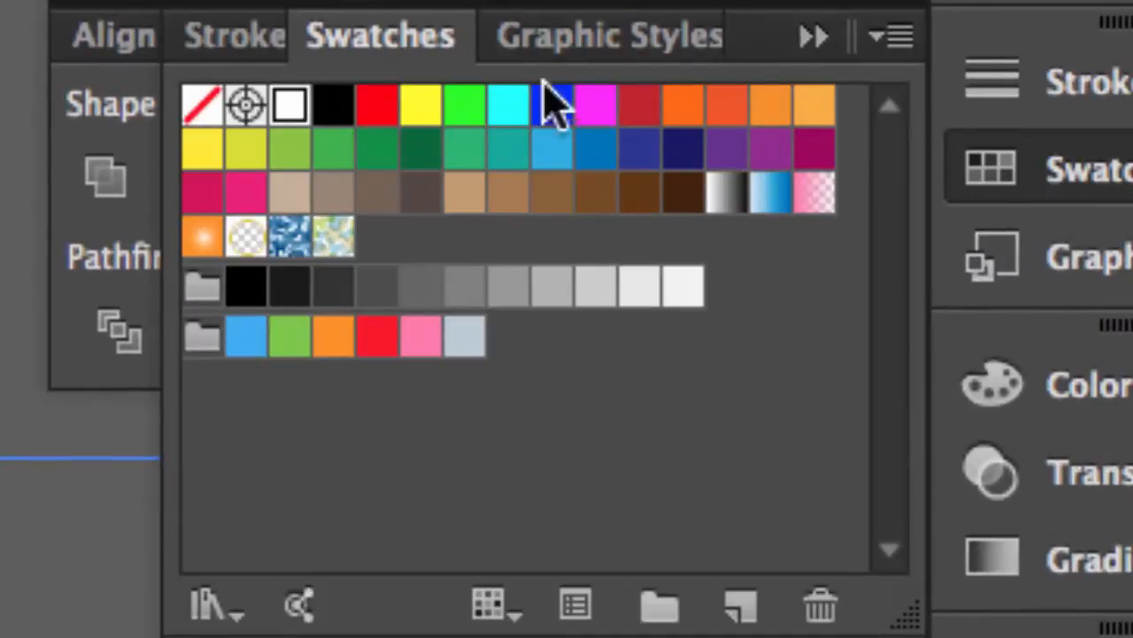
mouse_move(203, 115)
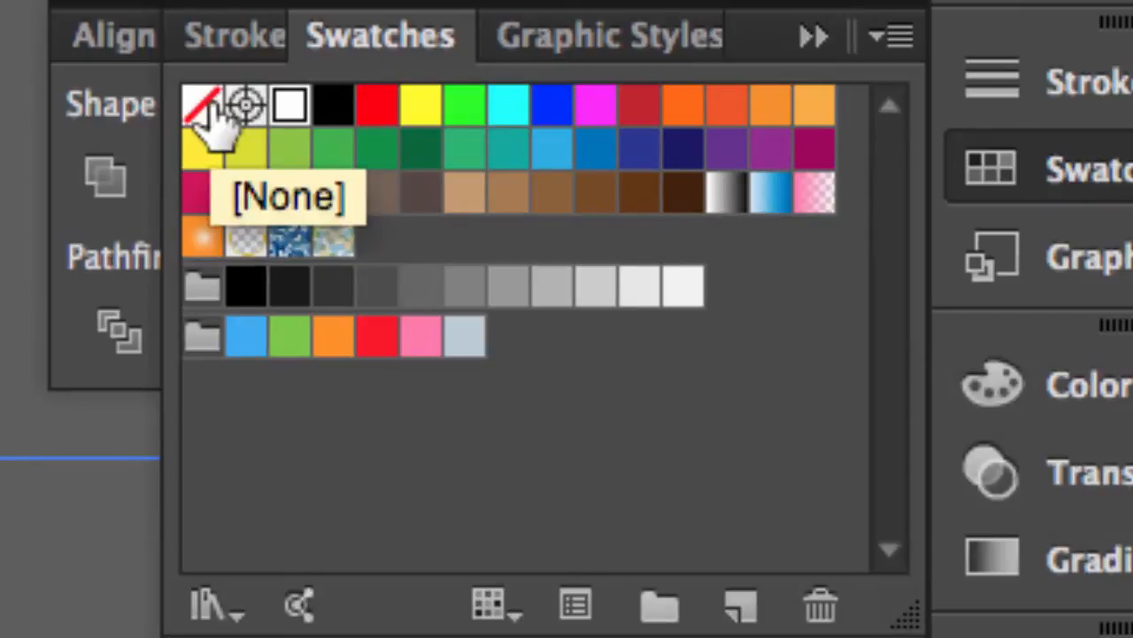
Set the wedge's fill to None and its stroke to white.
click(202, 104)
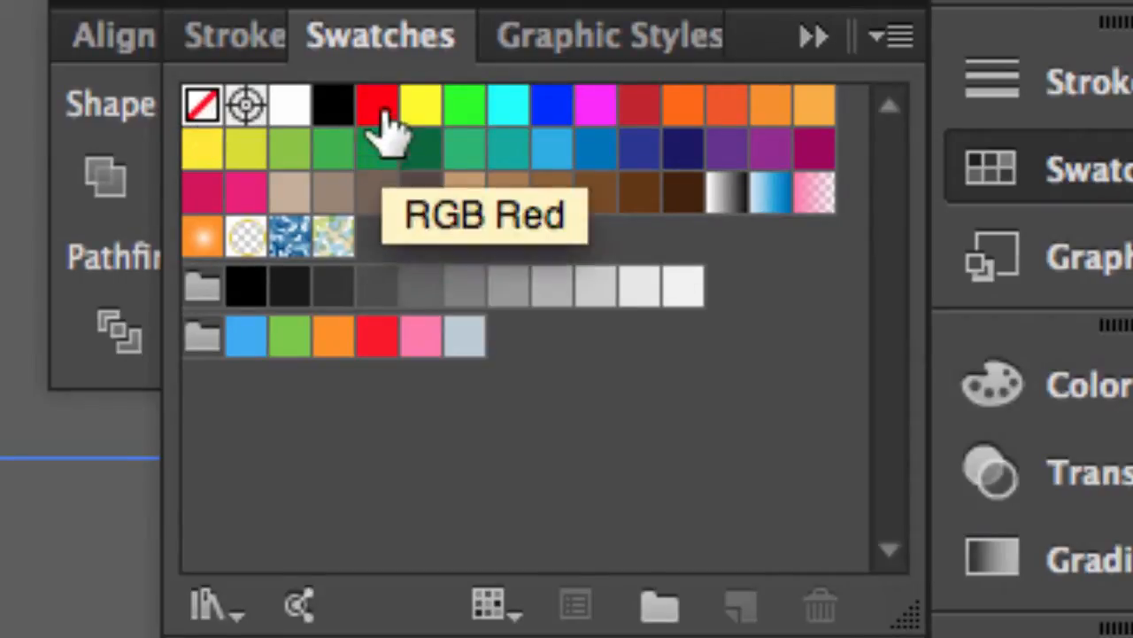
click(248, 36)
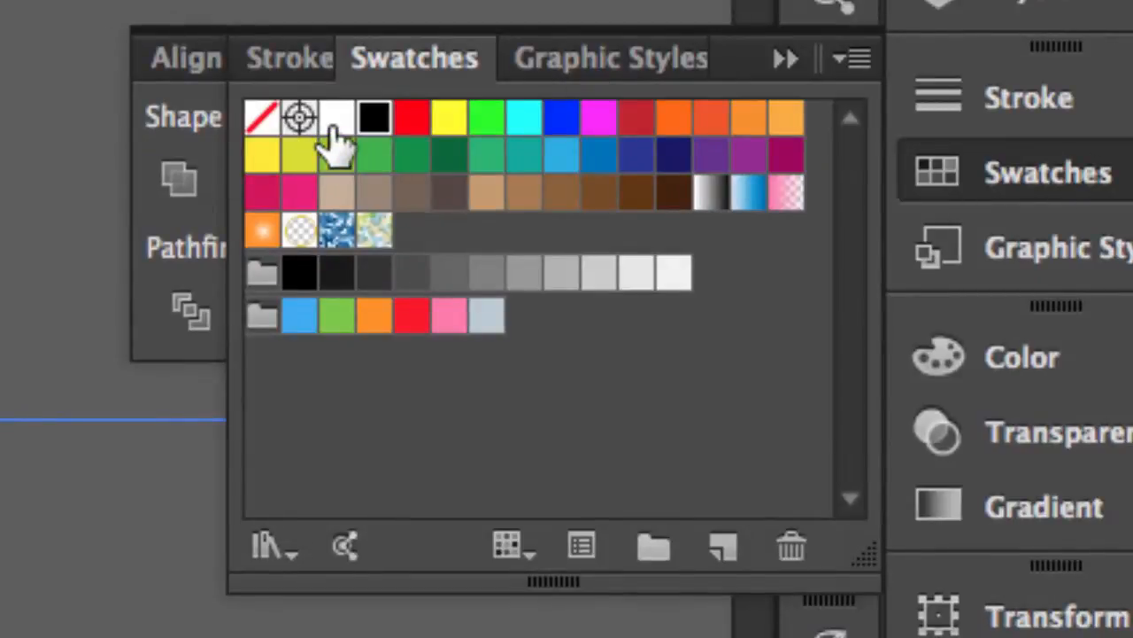
click(336, 118)
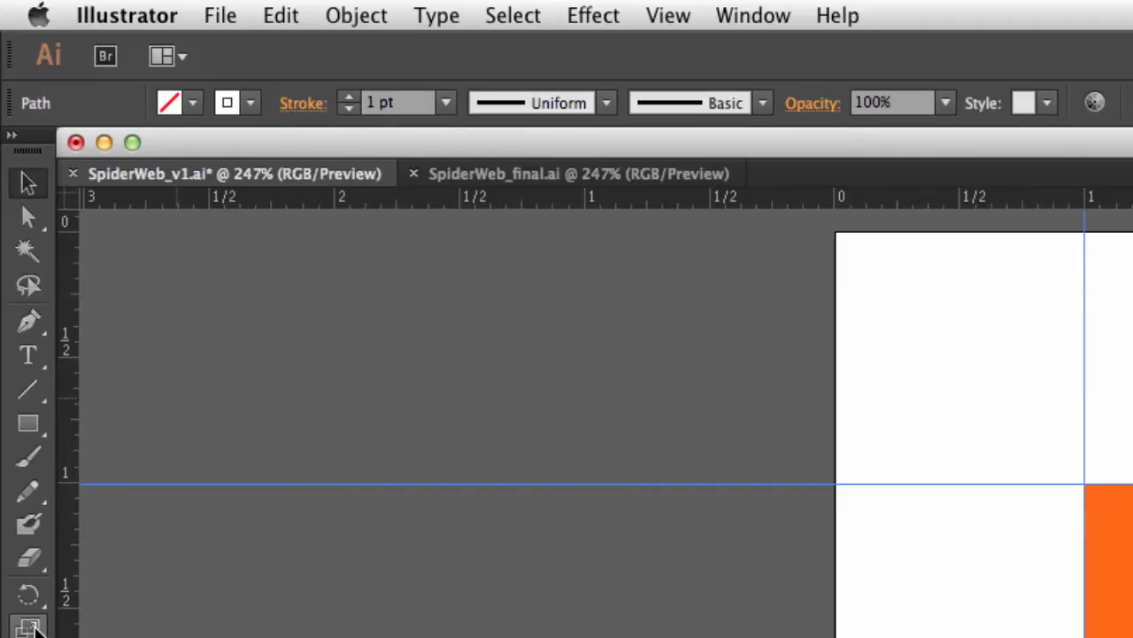
mouse_move(29, 558)
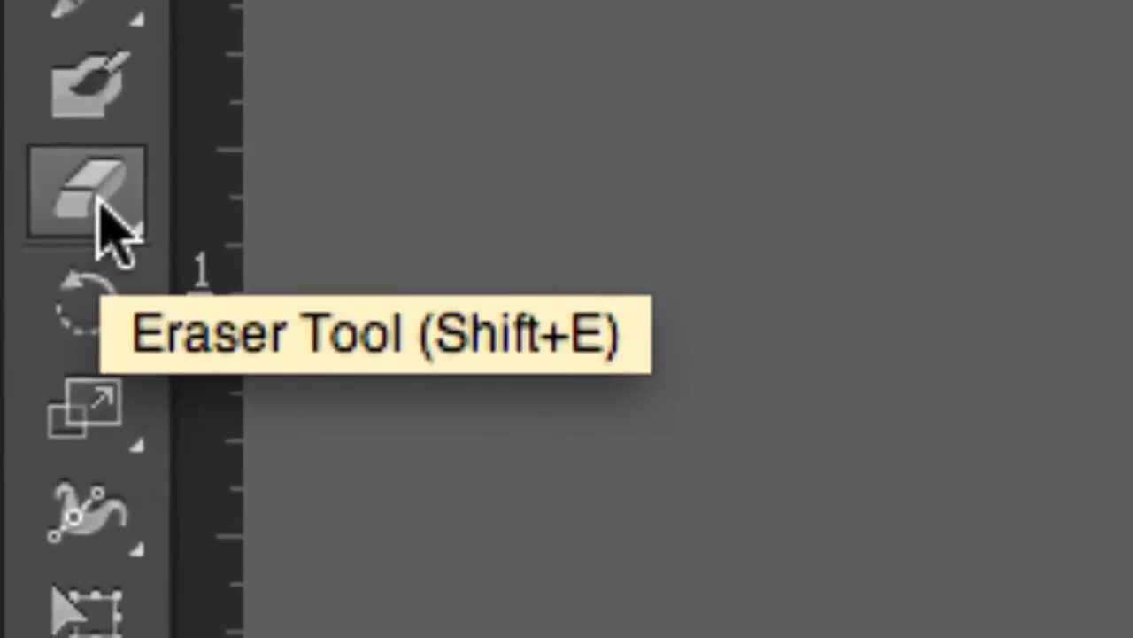
Pick the Scissors Tool from the Eraser tool group to cut the wedge path.
click(84, 193)
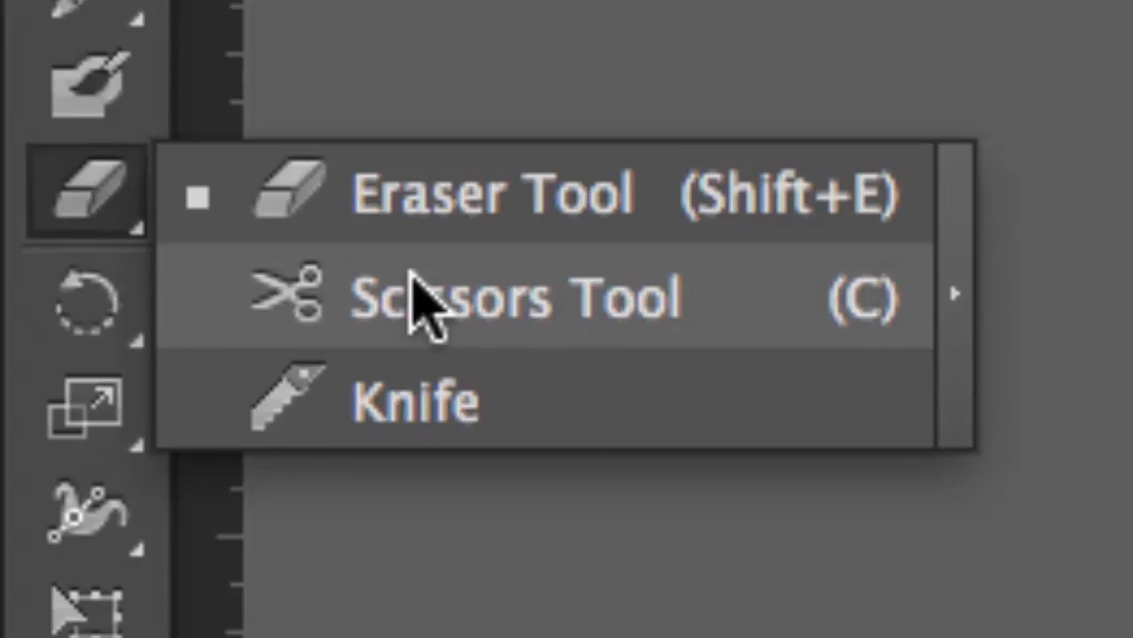
click(514, 297)
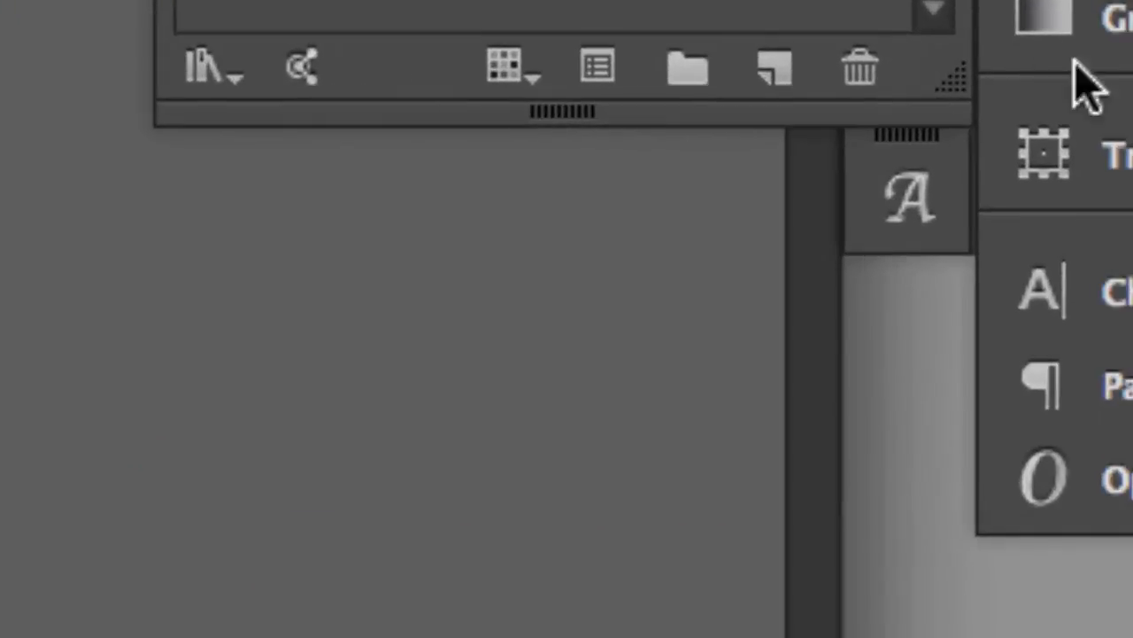
Open the arc's Transform panel with a center reference point and show its extra options.
click(1043, 155)
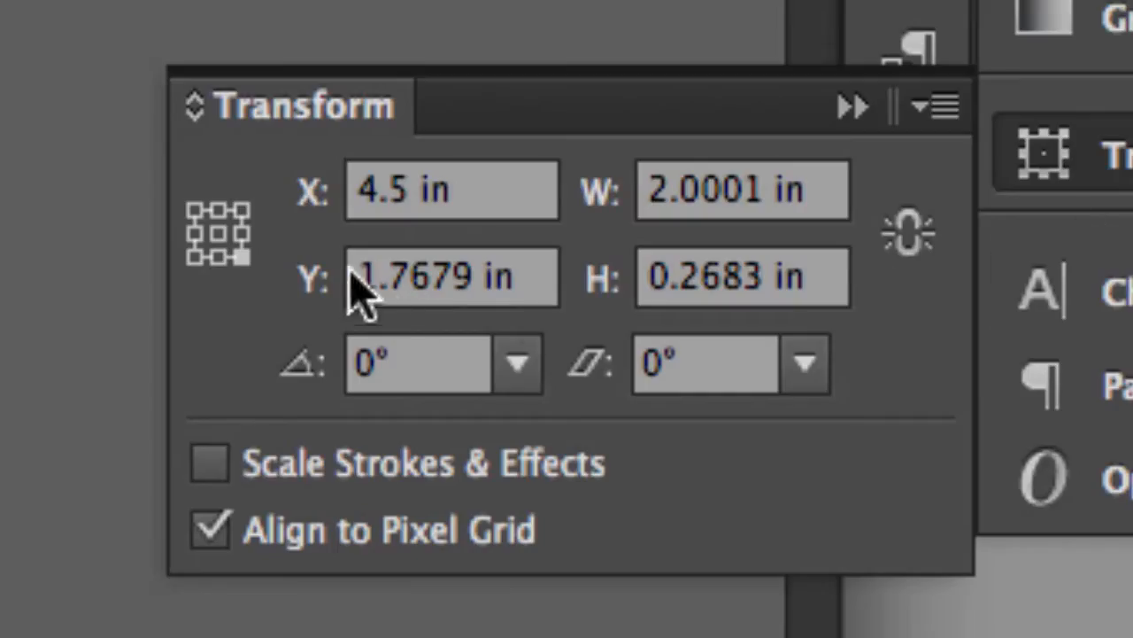
click(219, 233)
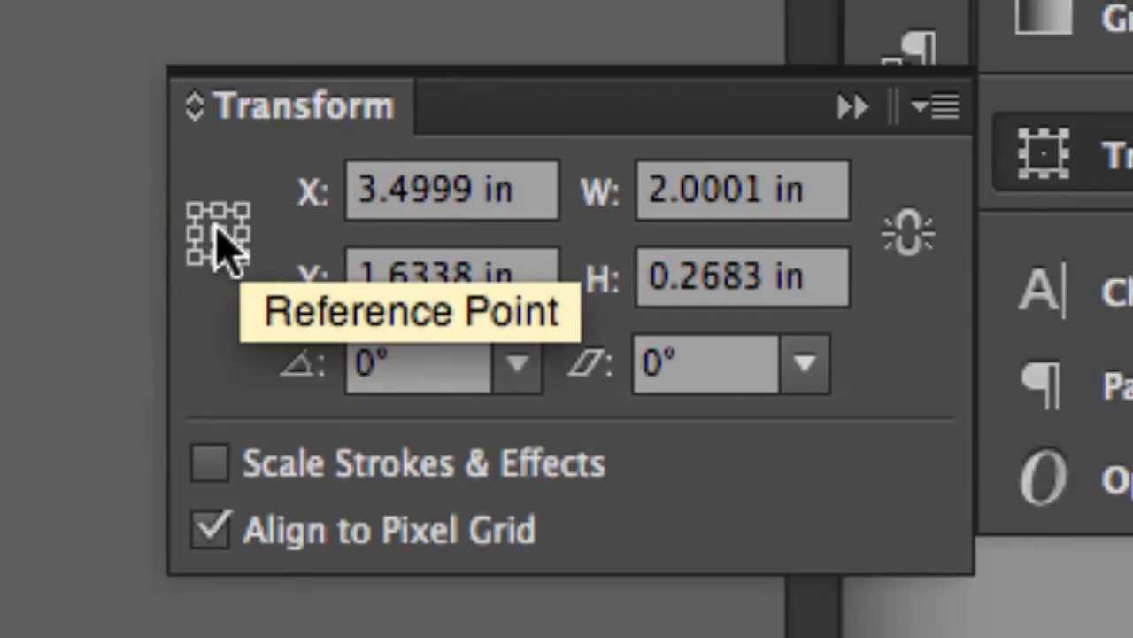
mouse_move(948, 124)
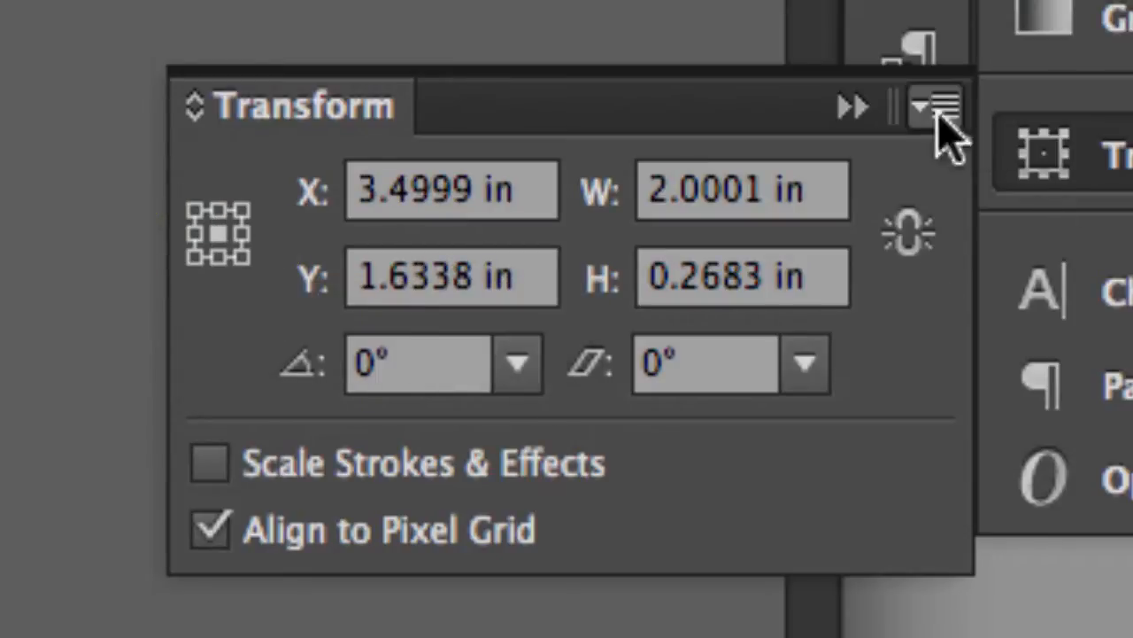
click(944, 106)
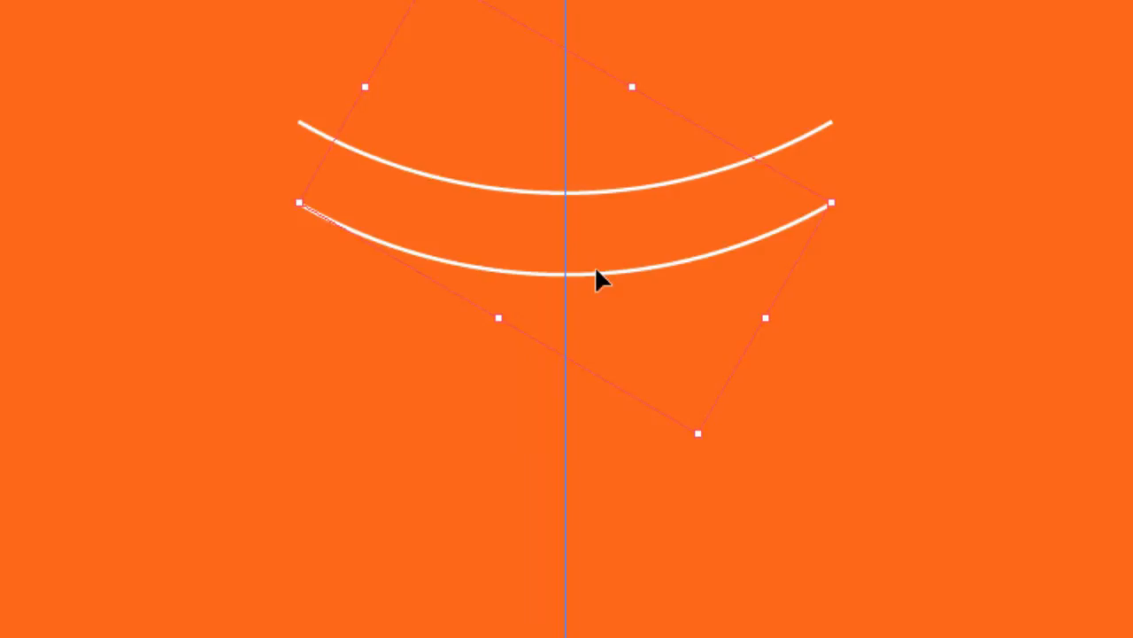
Repeat the arc's move from the Object menu to add another copy.
click(158, 24)
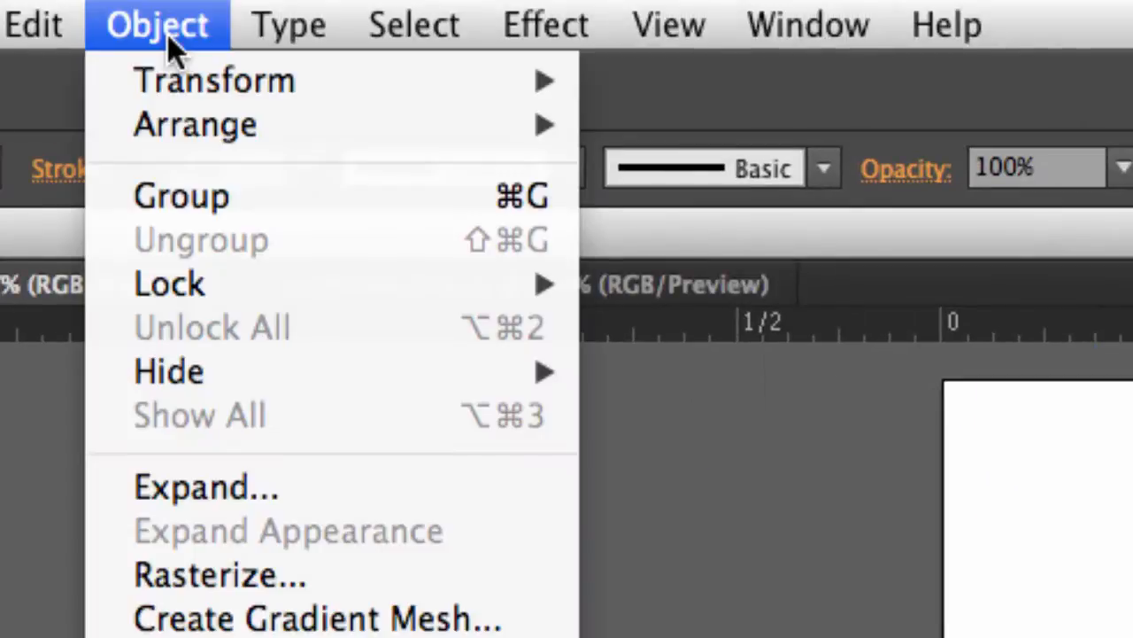
mouse_move(213, 80)
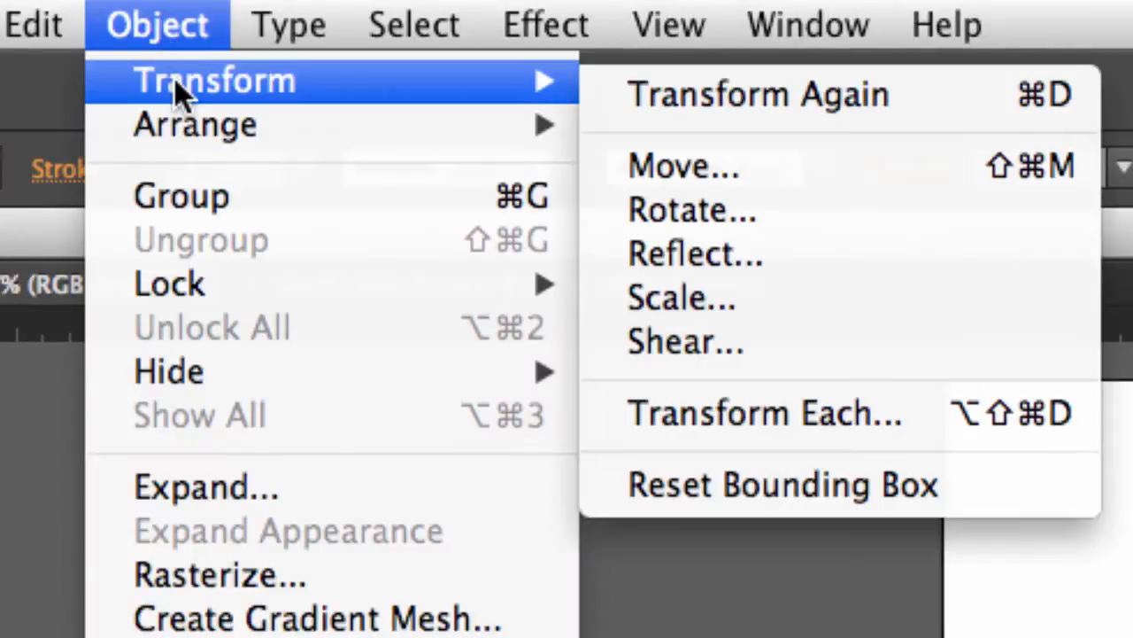
mouse_move(759, 106)
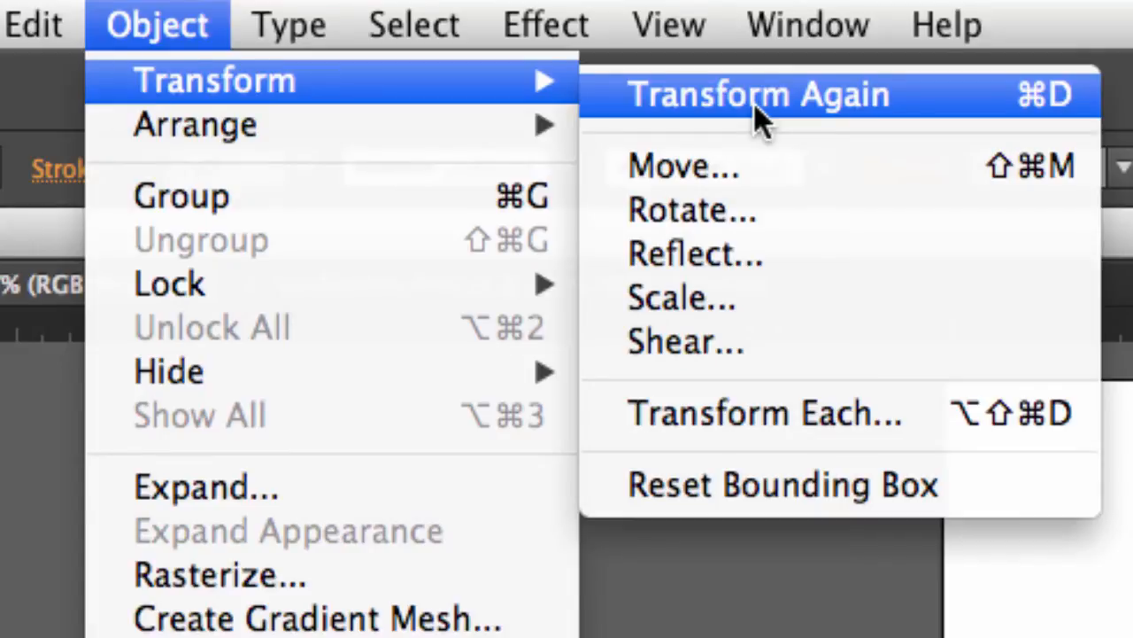
click(759, 94)
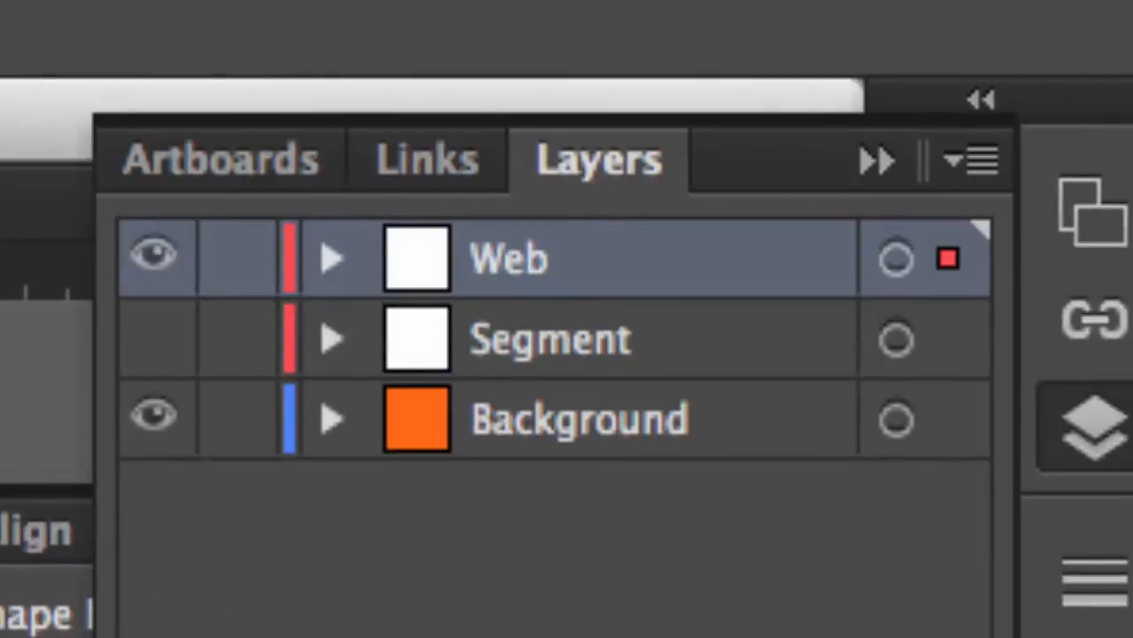
mouse_move(155, 354)
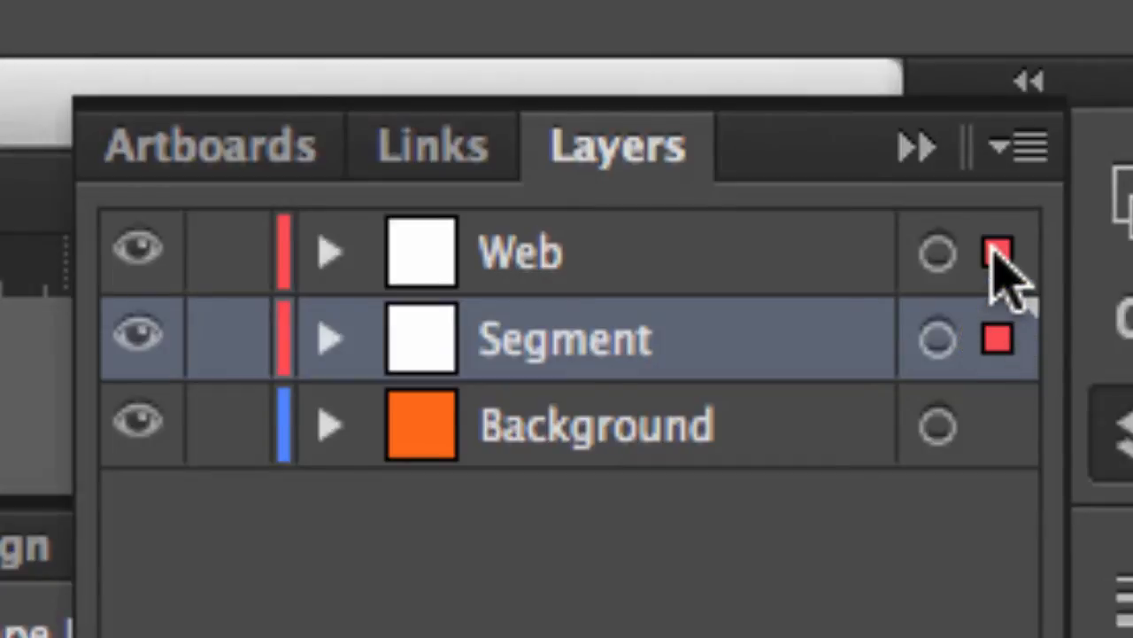
Select all artwork on the Web layer and set its fill to None.
click(999, 253)
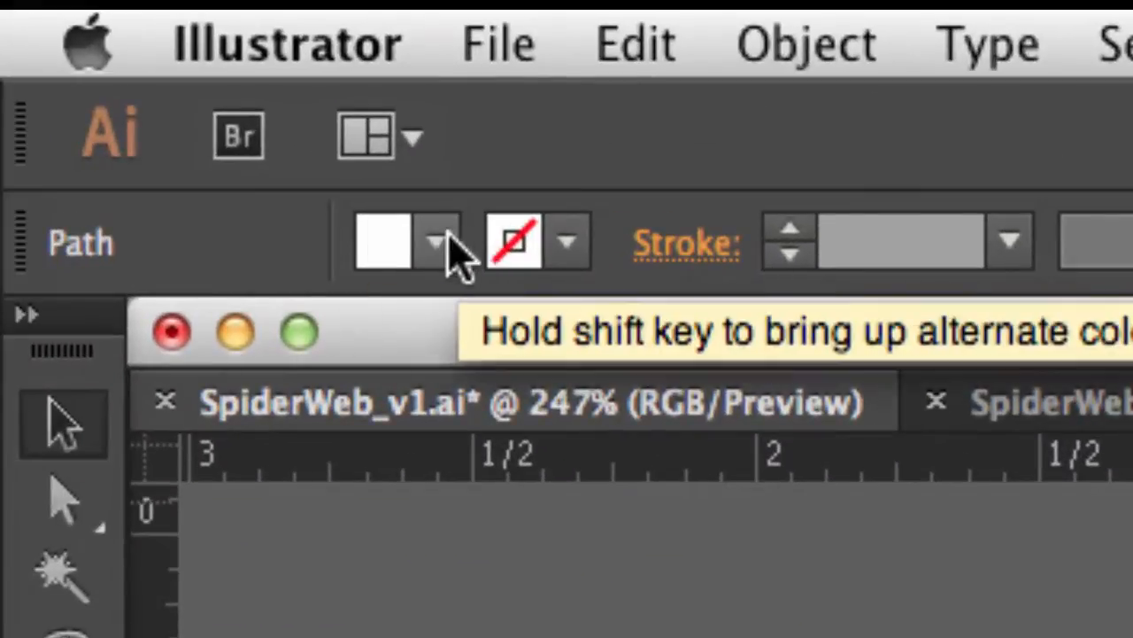
click(436, 241)
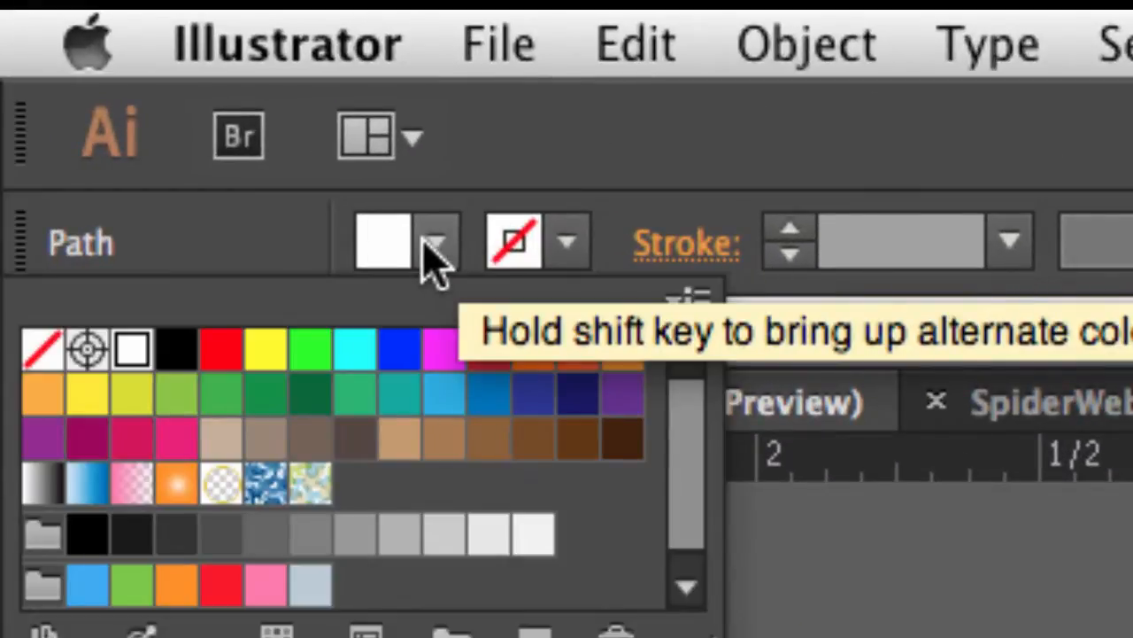
mouse_move(67, 381)
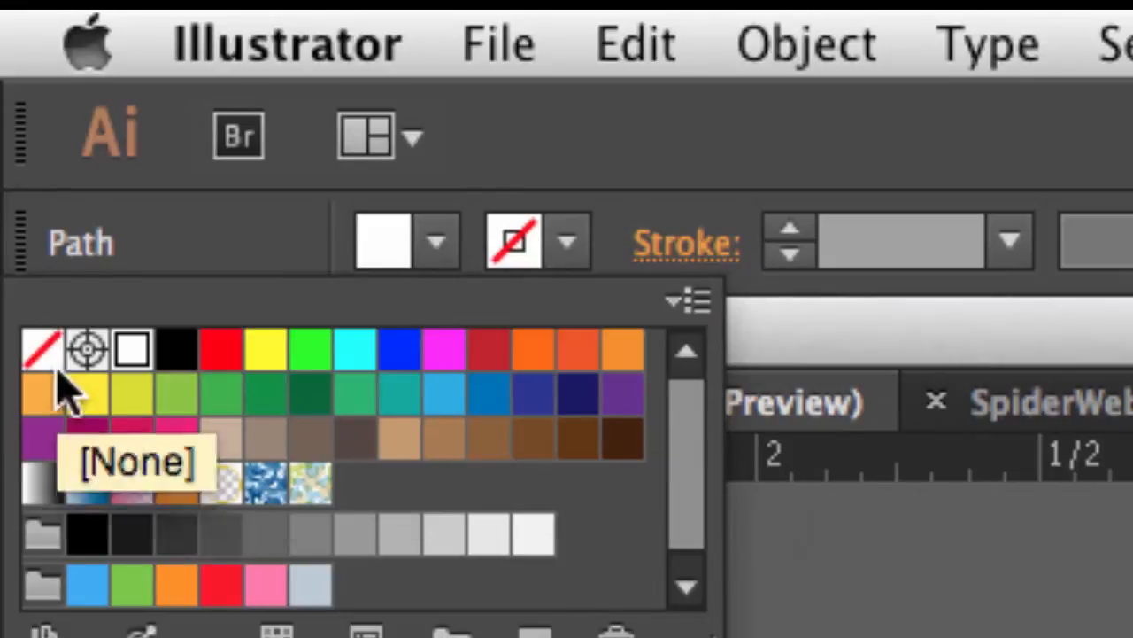
click(249, 33)
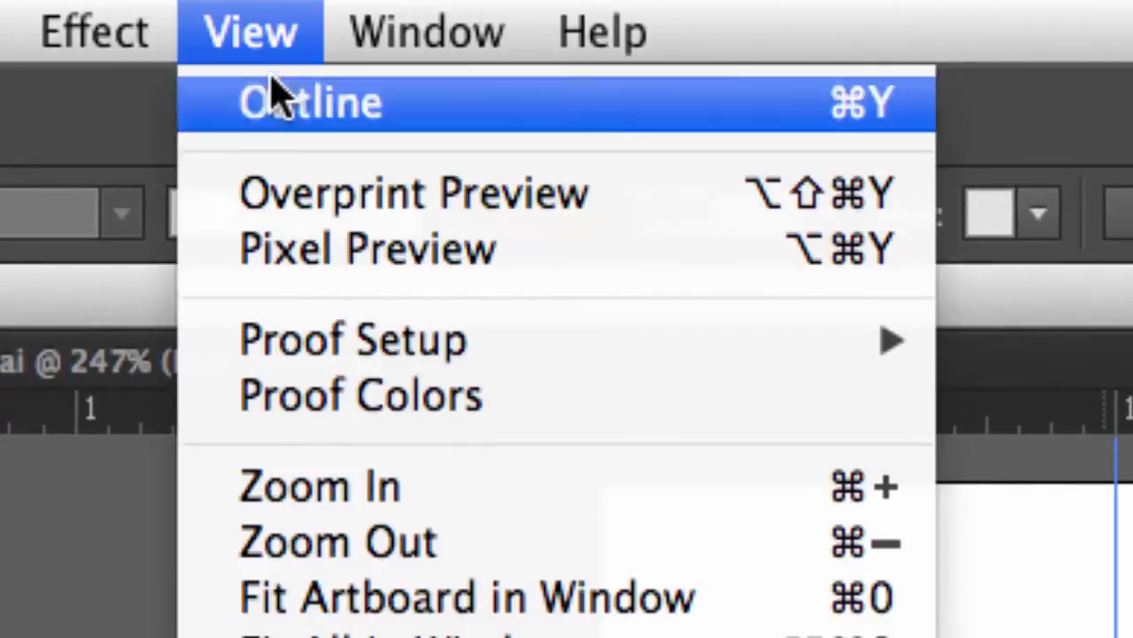
Switch to Outline view, lock the Segment layer, and target the Web layer.
click(310, 101)
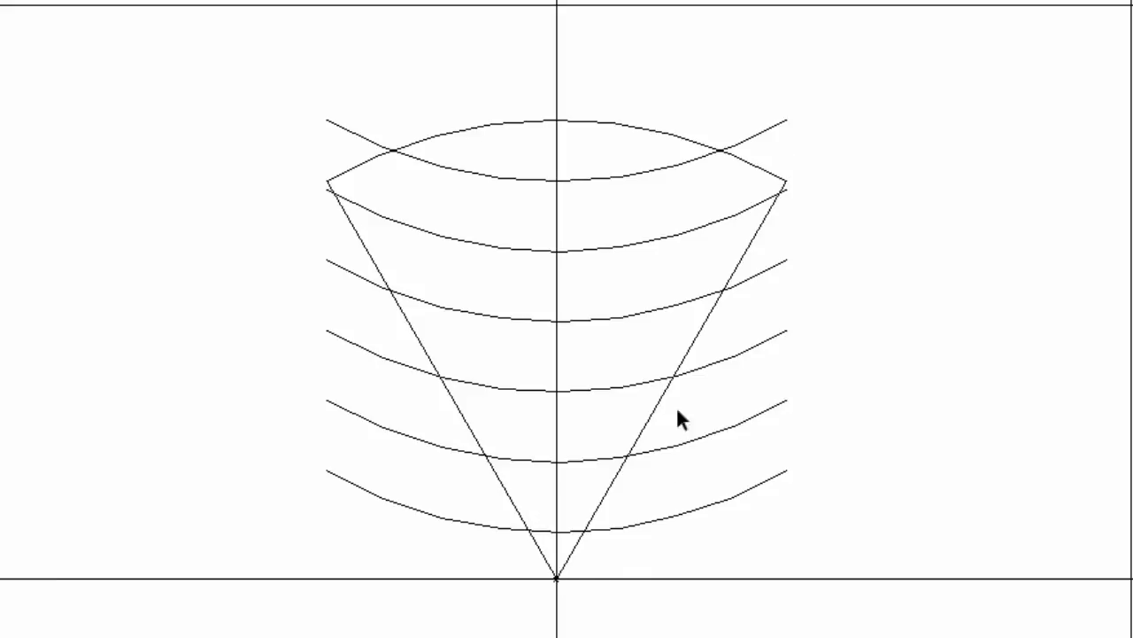
mouse_move(721, 157)
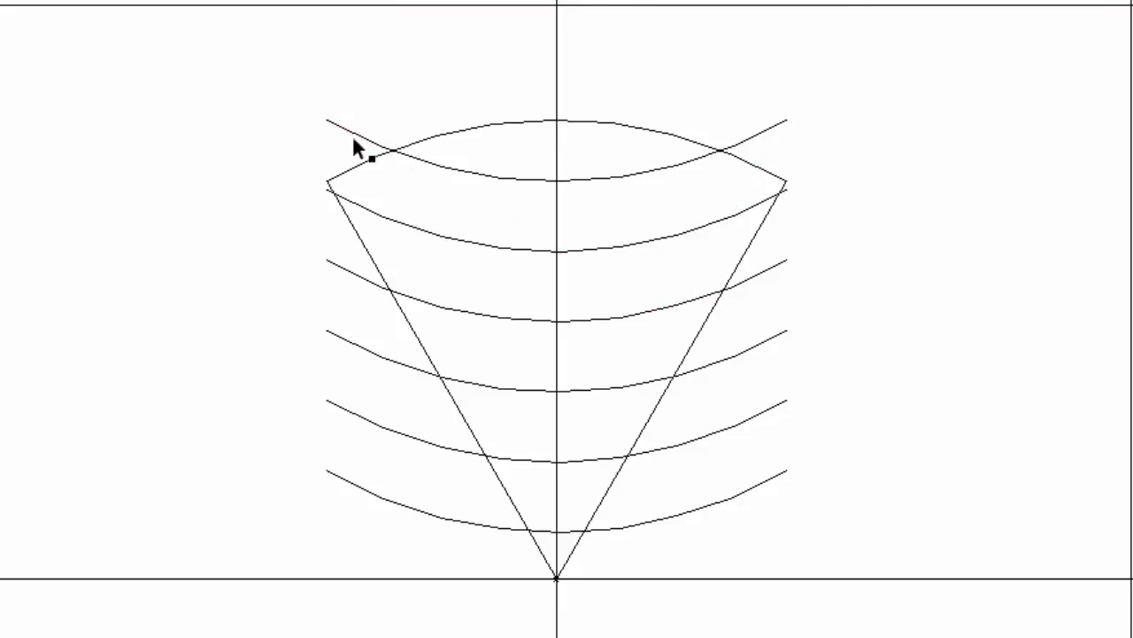
mouse_move(359, 148)
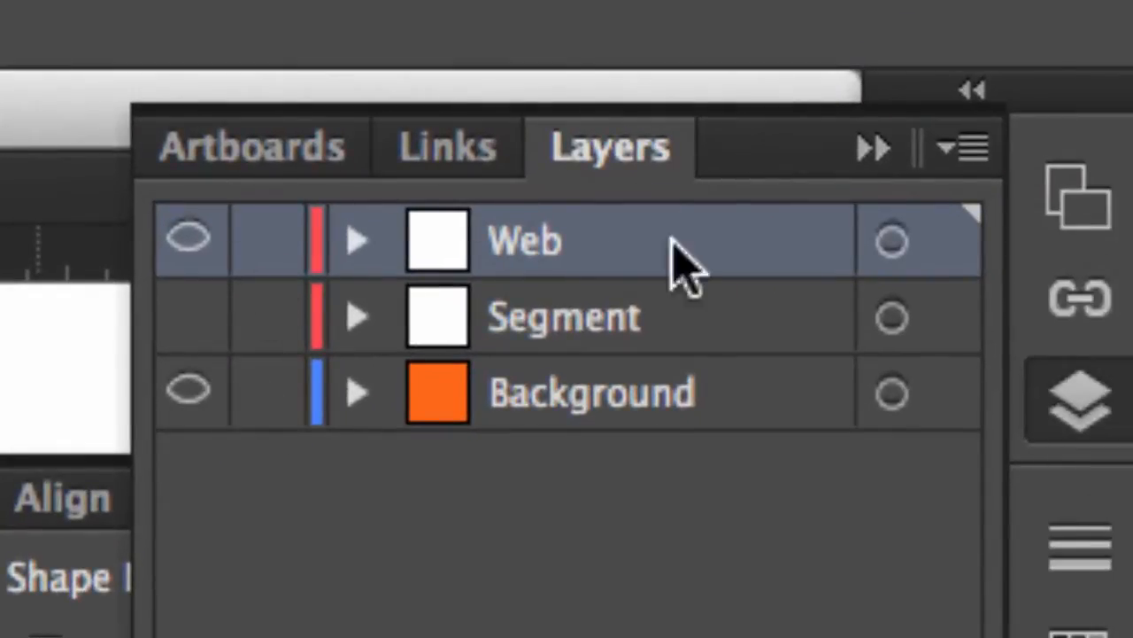
mouse_move(188, 391)
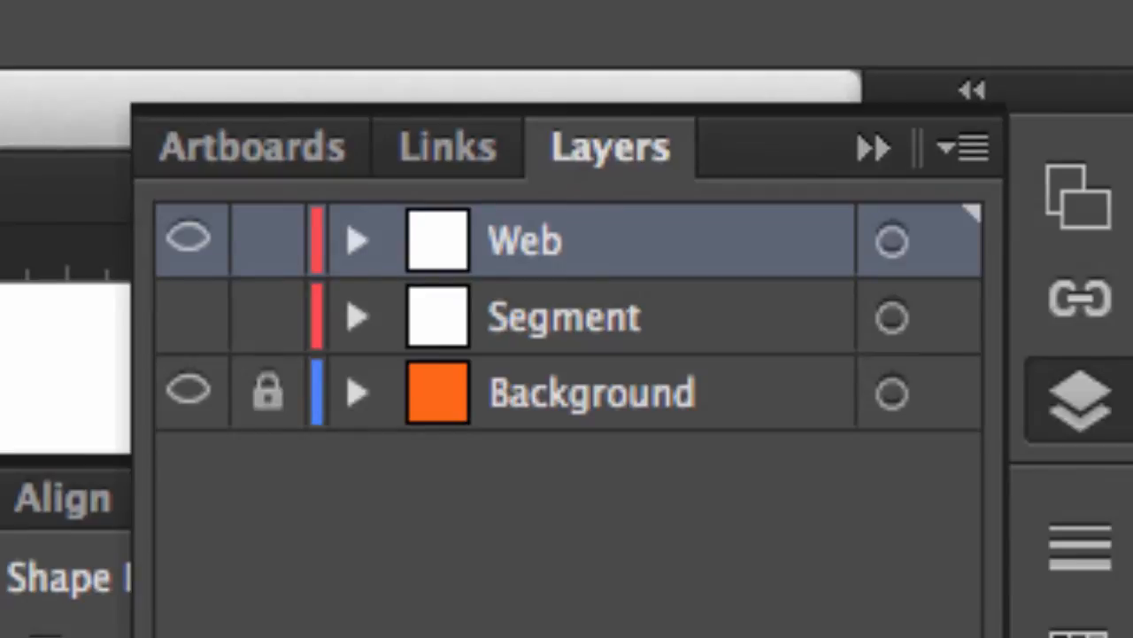
click(893, 240)
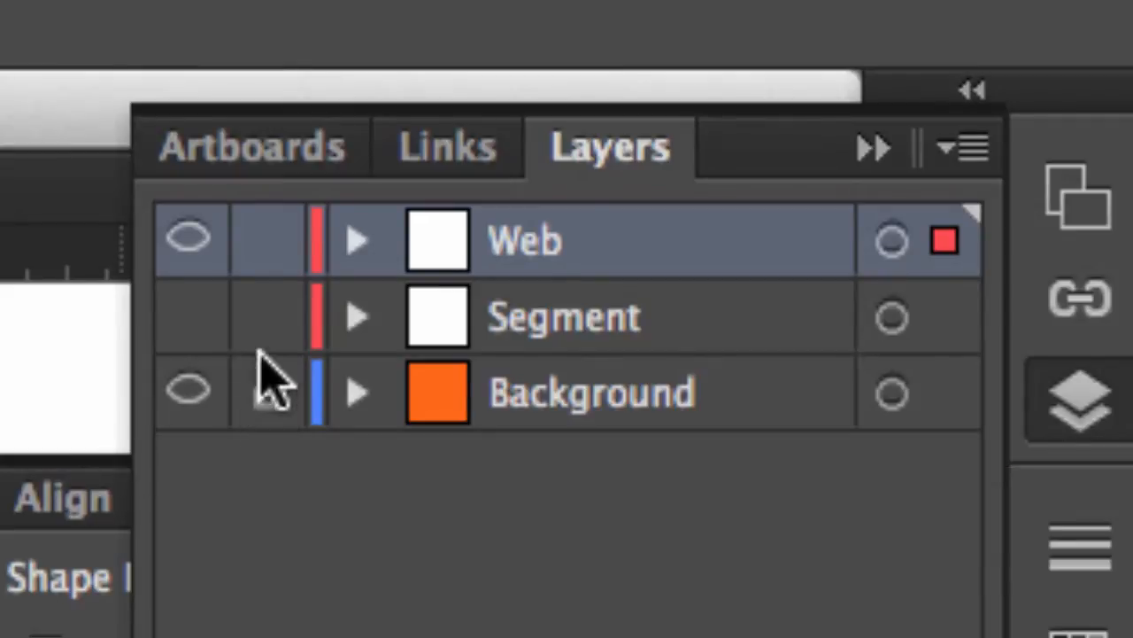
mouse_move(188, 319)
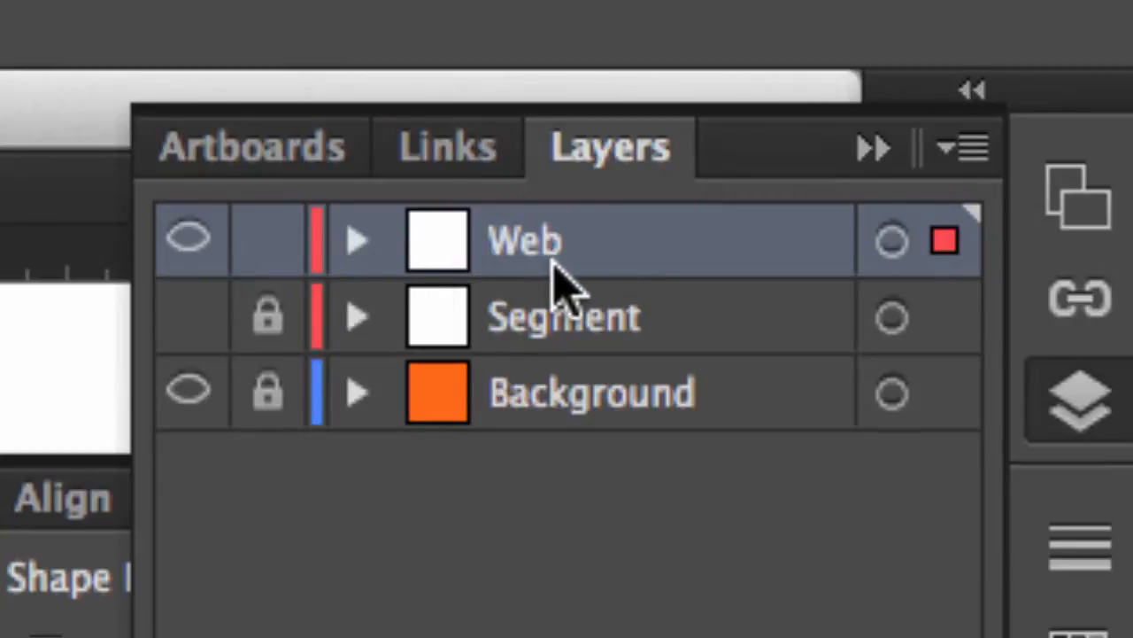
click(356, 240)
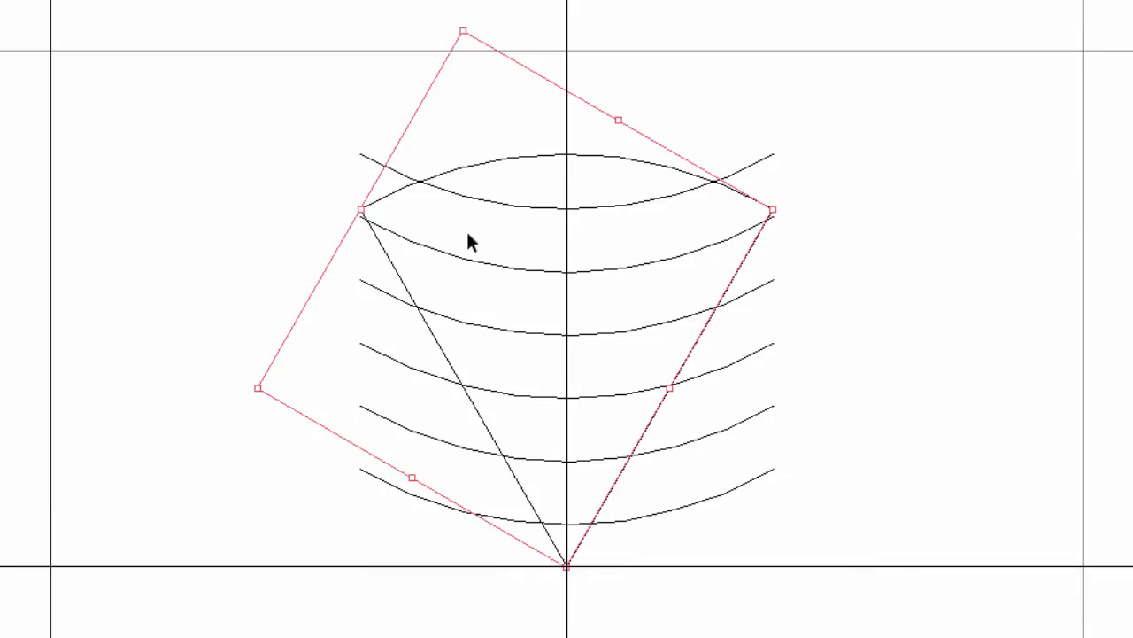
mouse_move(782, 304)
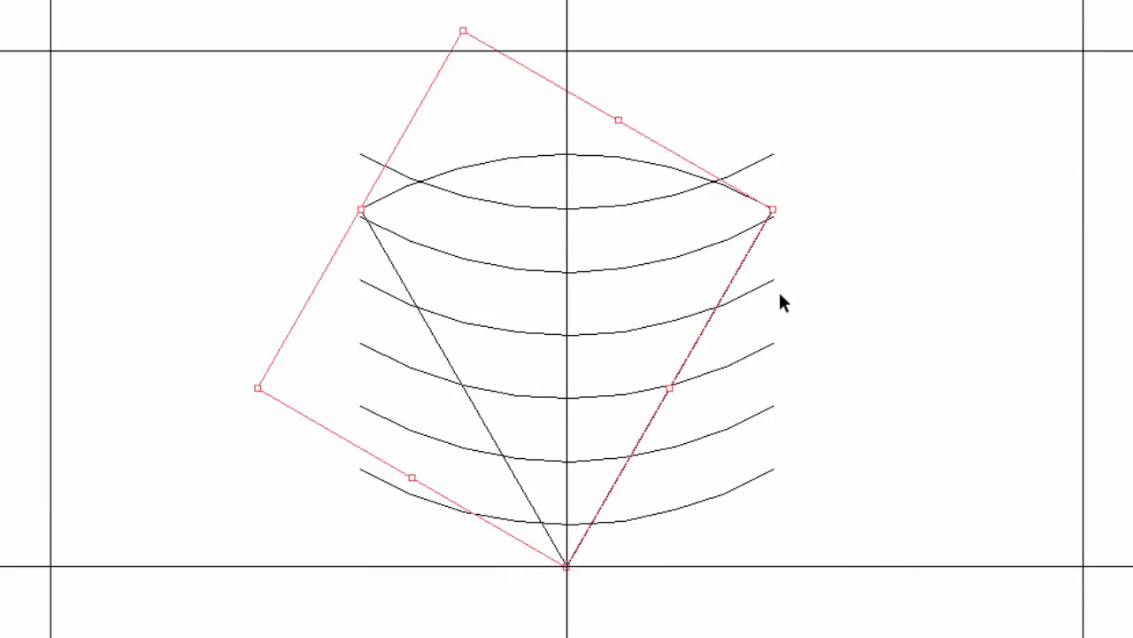
mouse_move(299, 132)
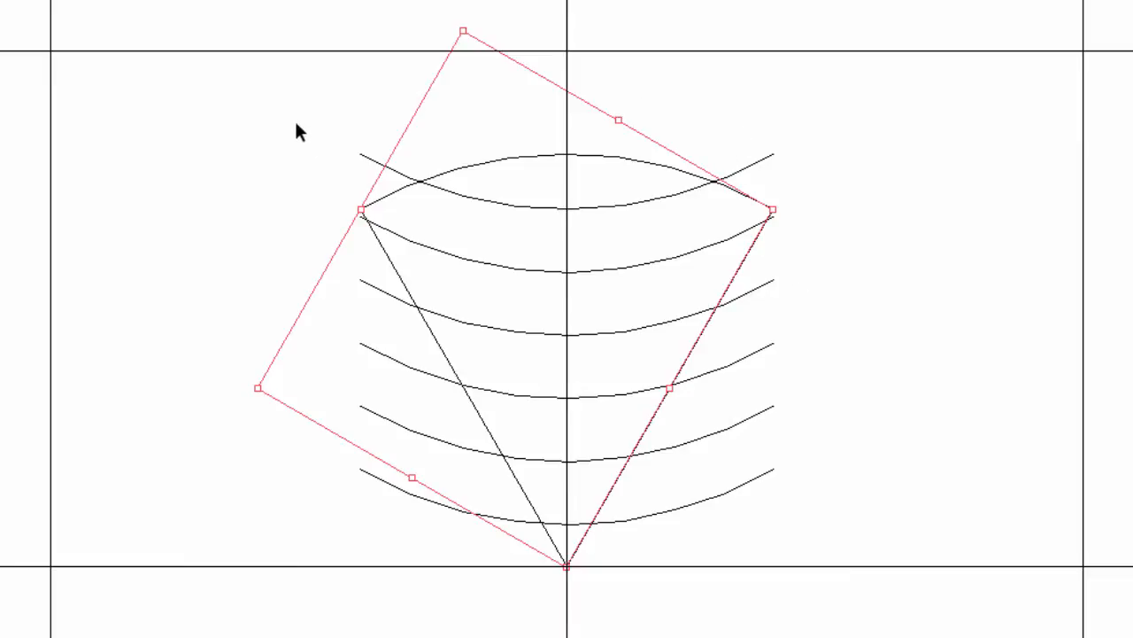
Select the arcs with the triangle and clip them with a clipping mask.
drag(299, 131, 952, 536)
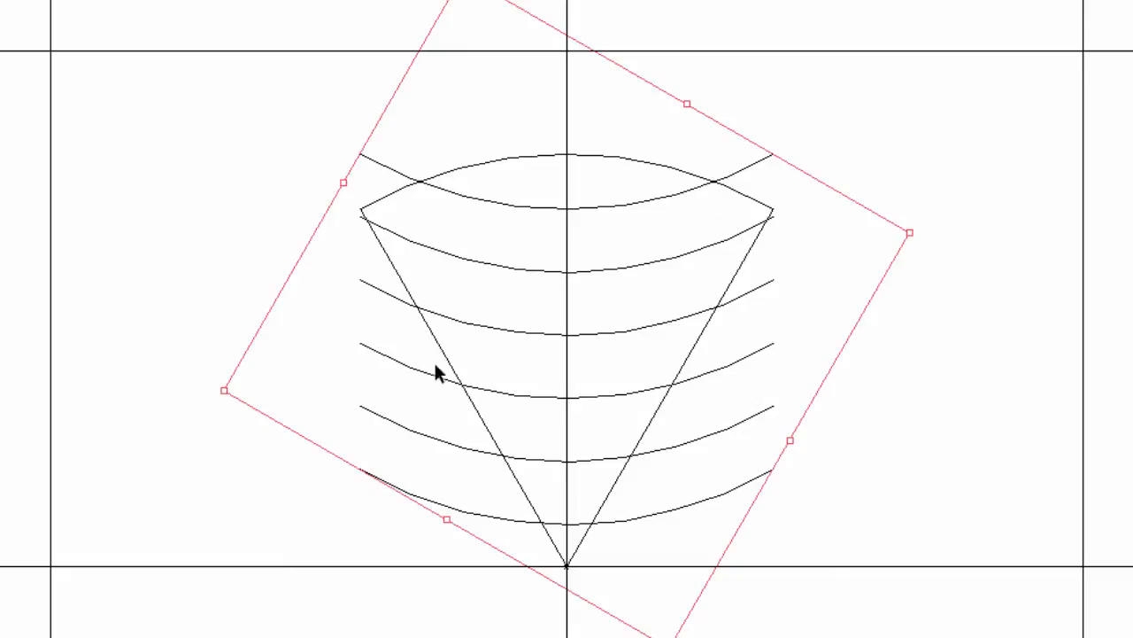
mouse_move(549, 404)
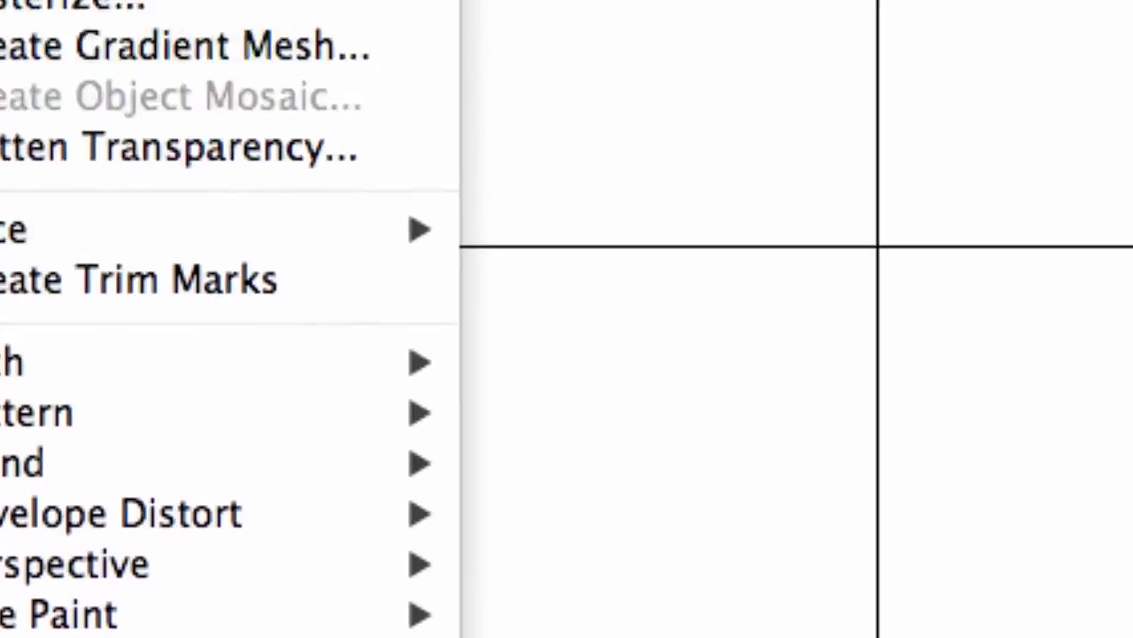
click(213, 27)
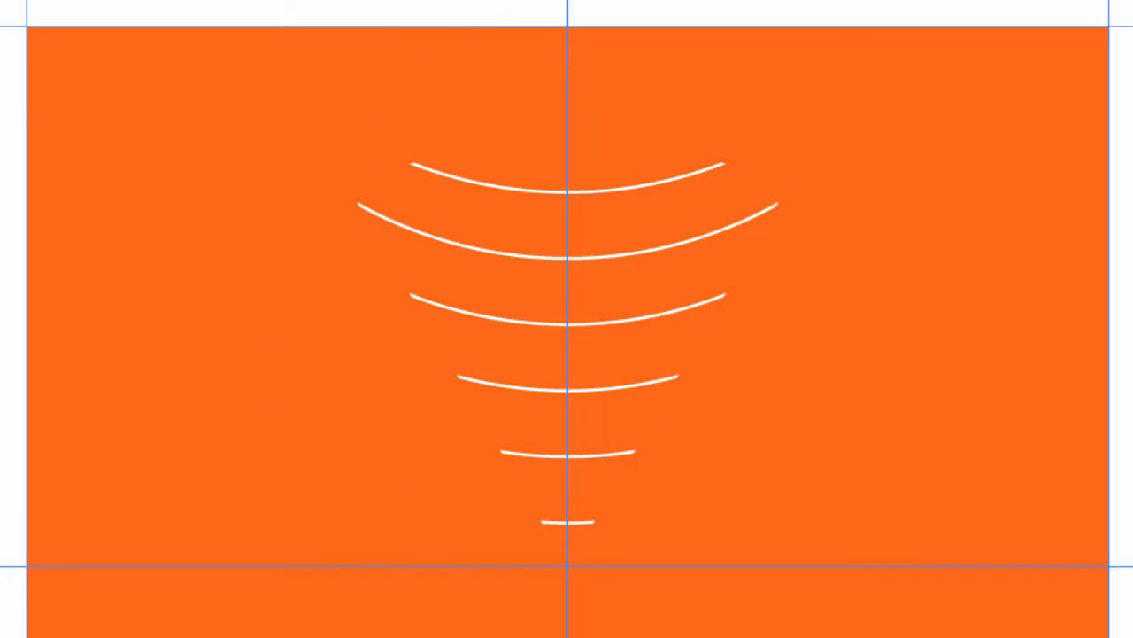
mouse_move(543, 226)
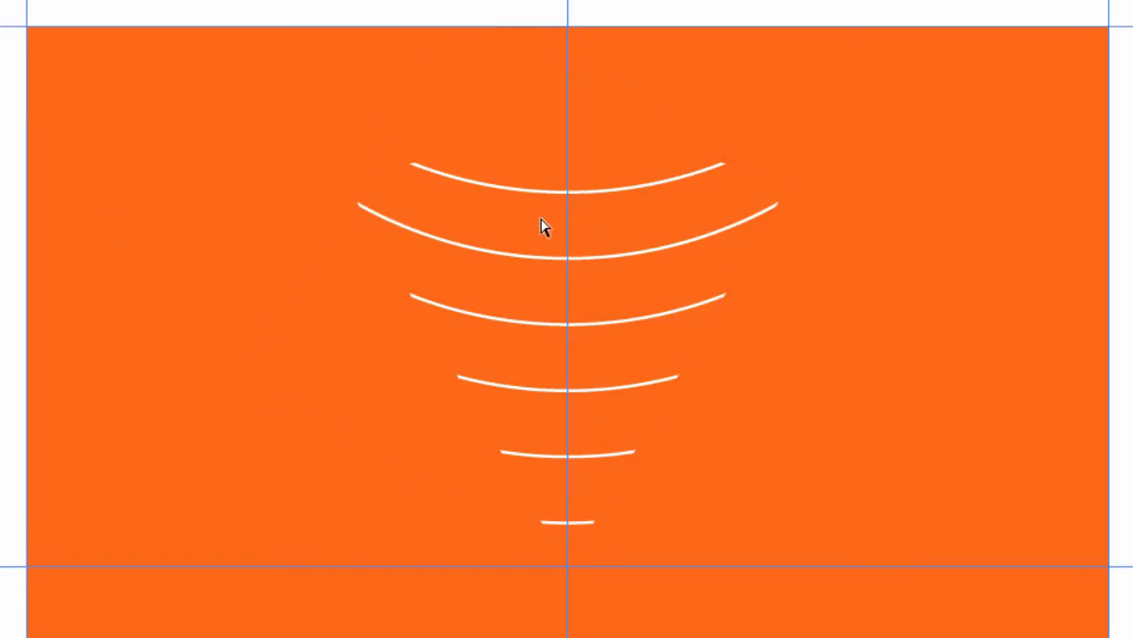
mouse_move(546, 197)
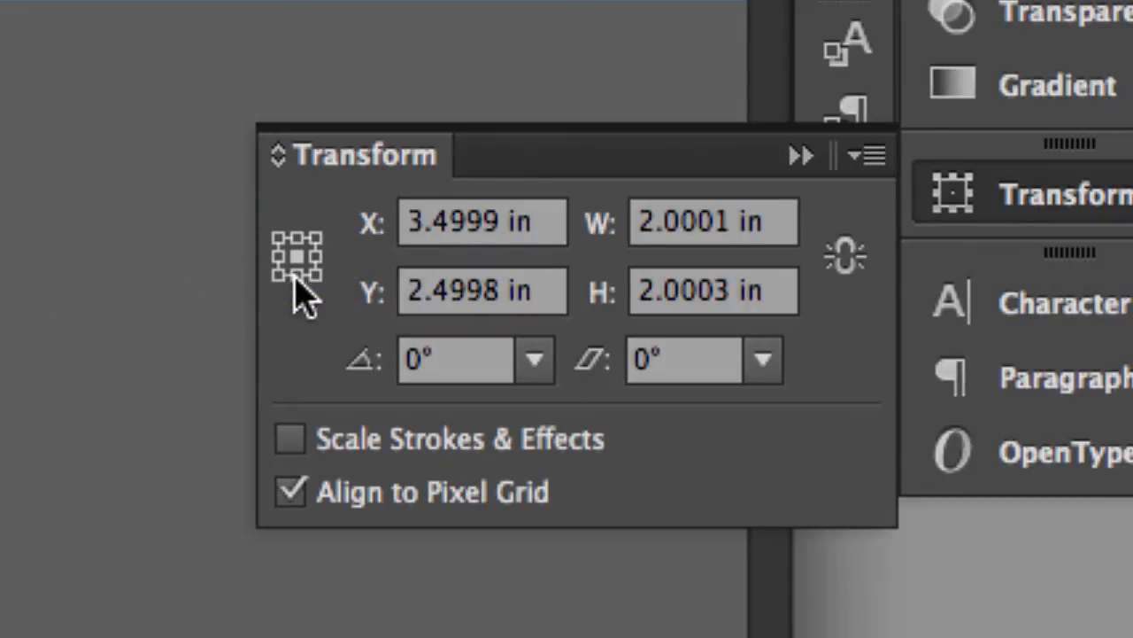
Set the segment's Y to 3.5 in, rotate a copy 180°, then enter 60°.
text(3.5 in)
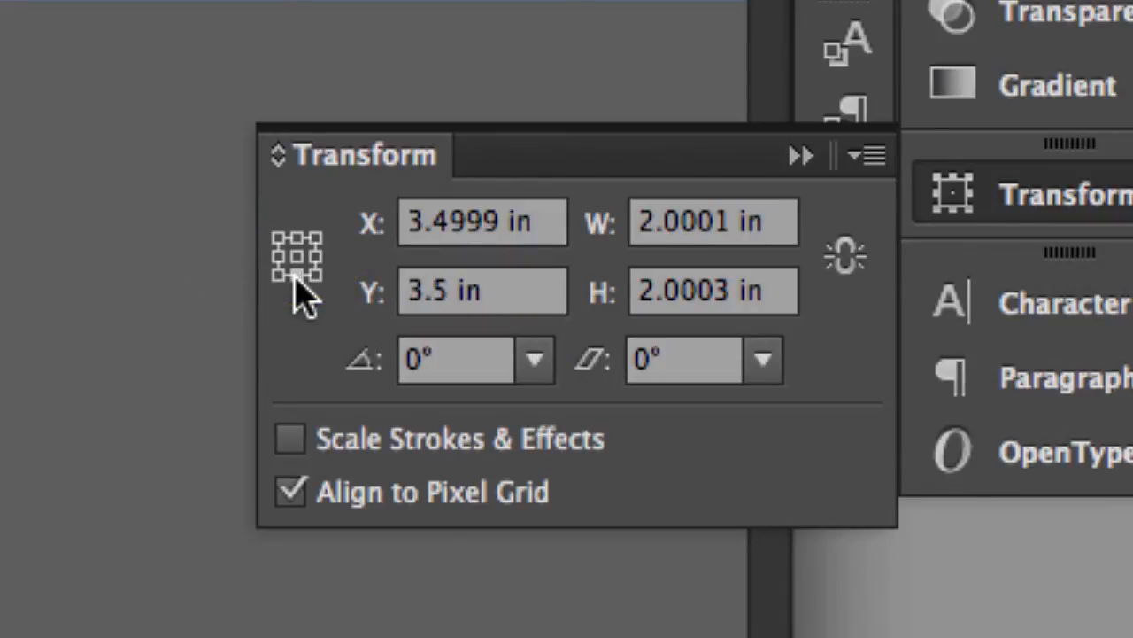
mouse_move(456, 359)
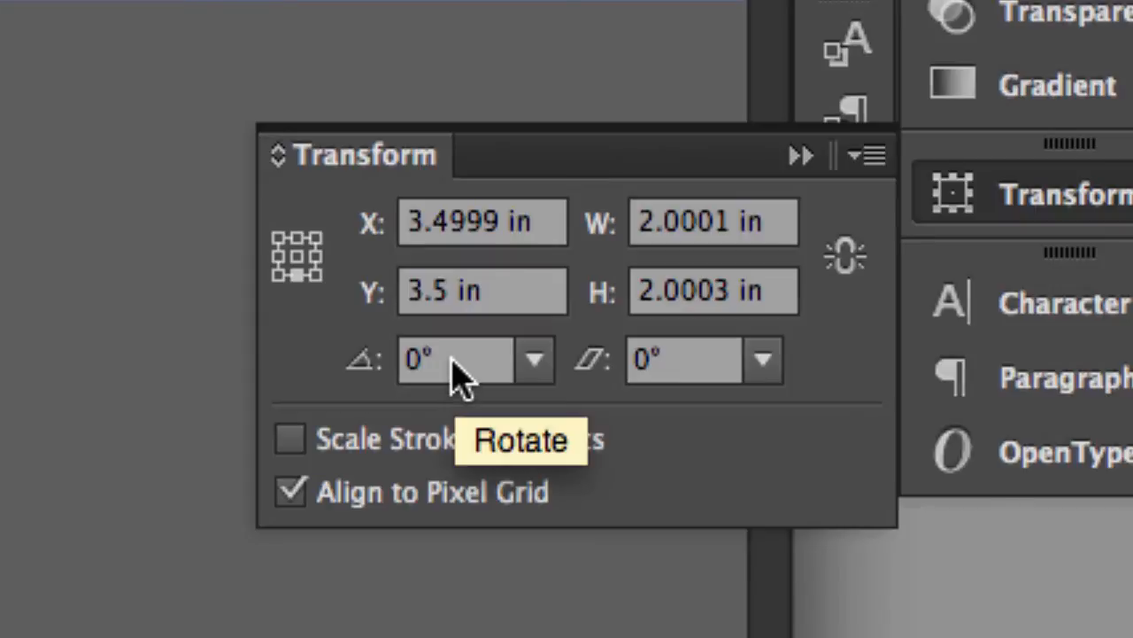
click(454, 359)
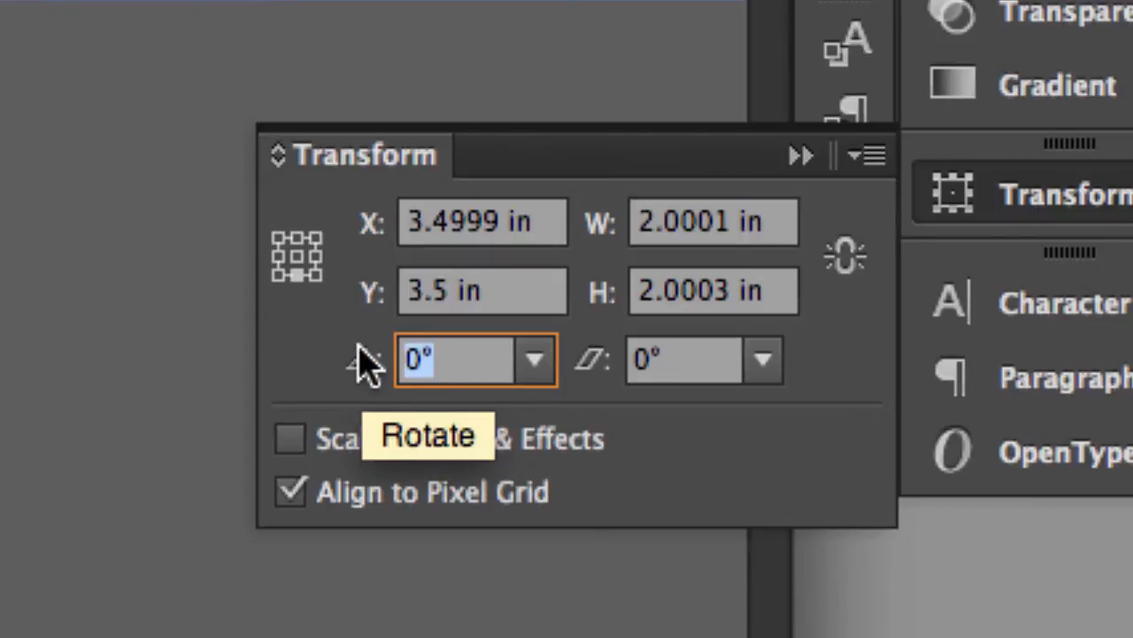
text(180)
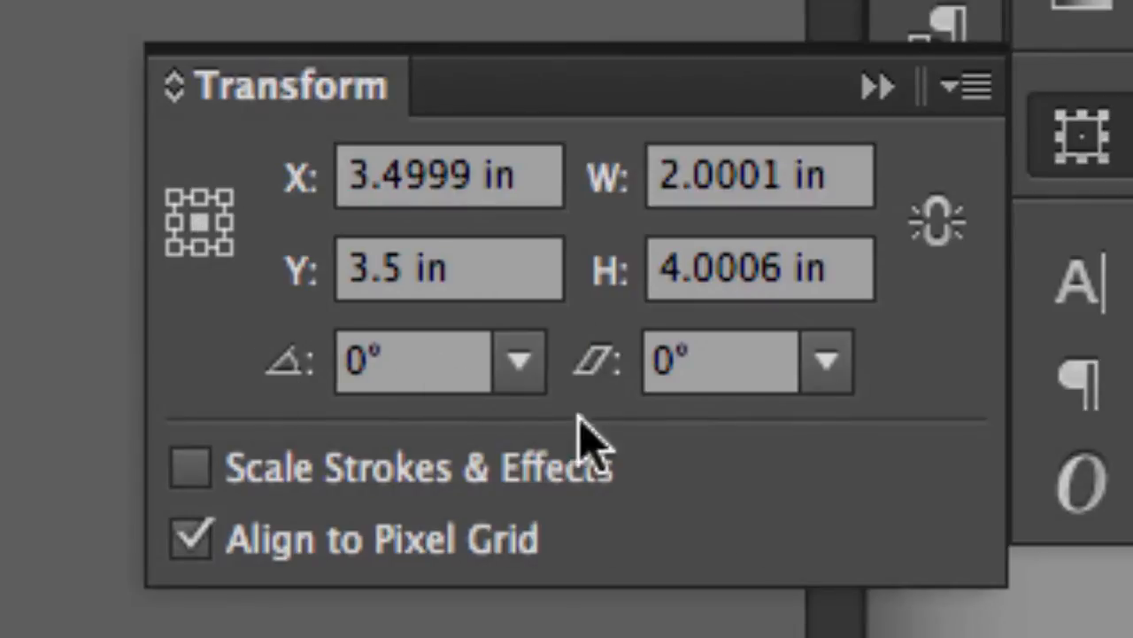
click(412, 361)
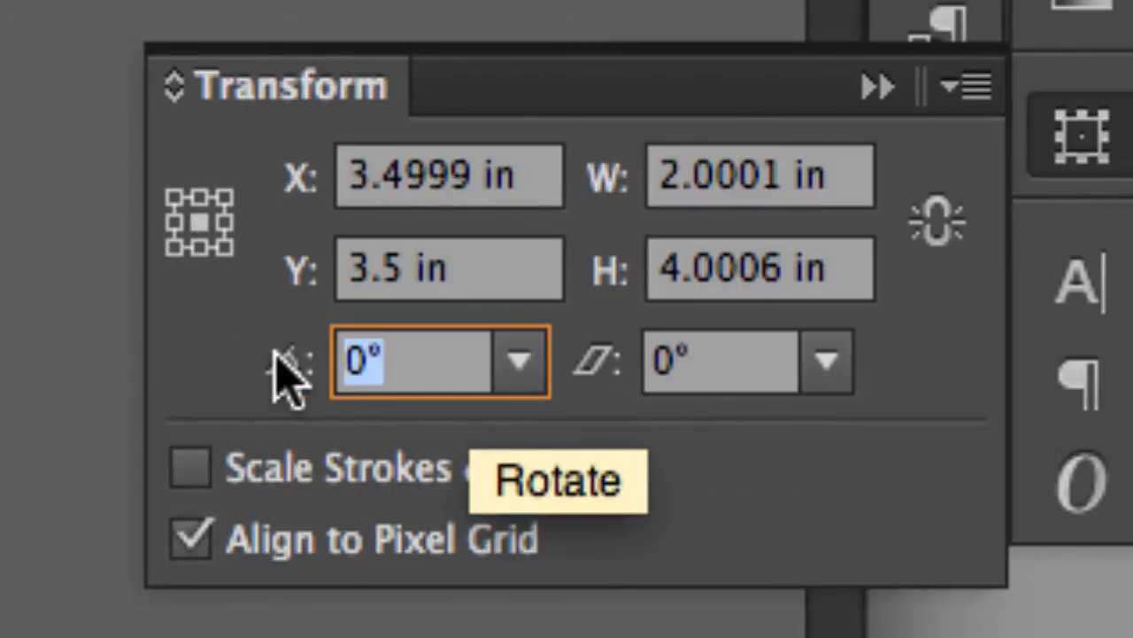
text(60)
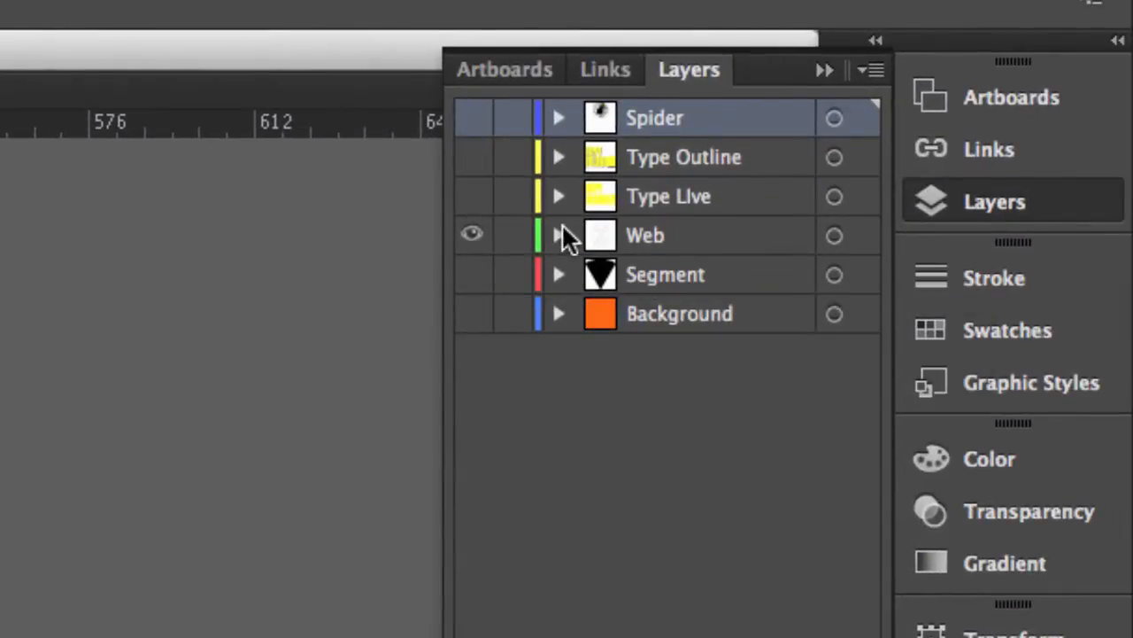
click(558, 235)
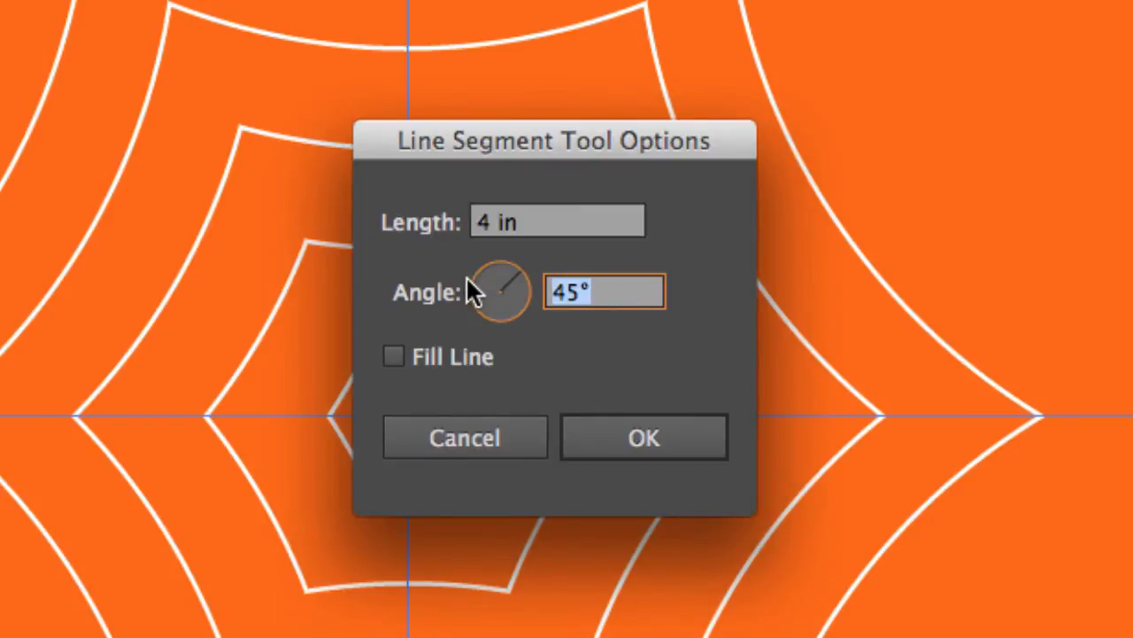
Enter a 180° angle and create the 4-inch line.
text(180)
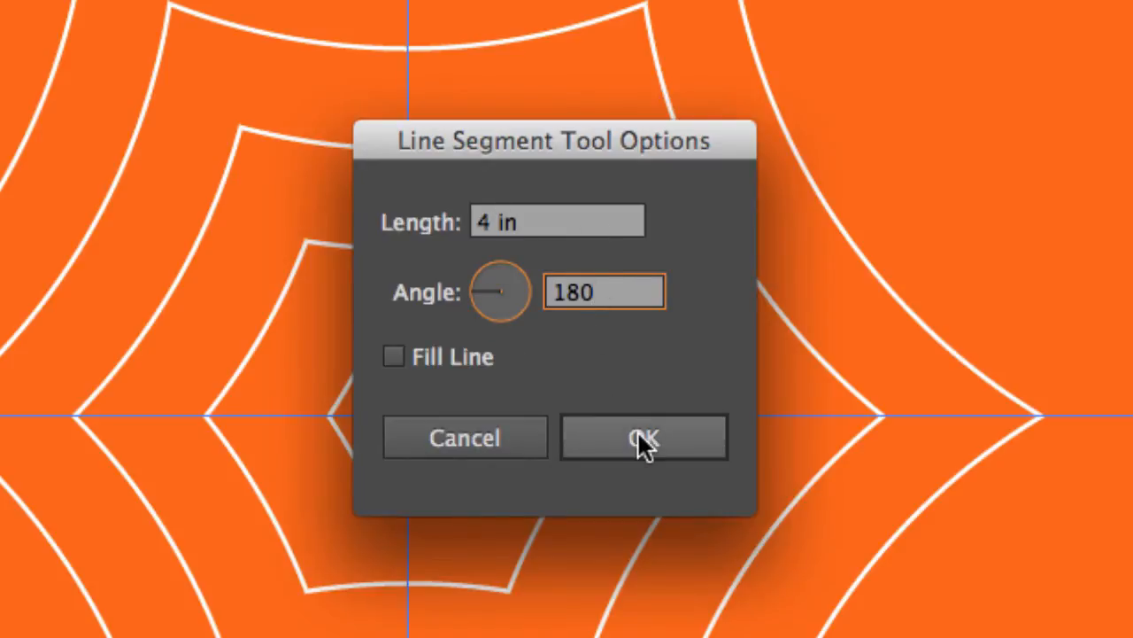
click(643, 436)
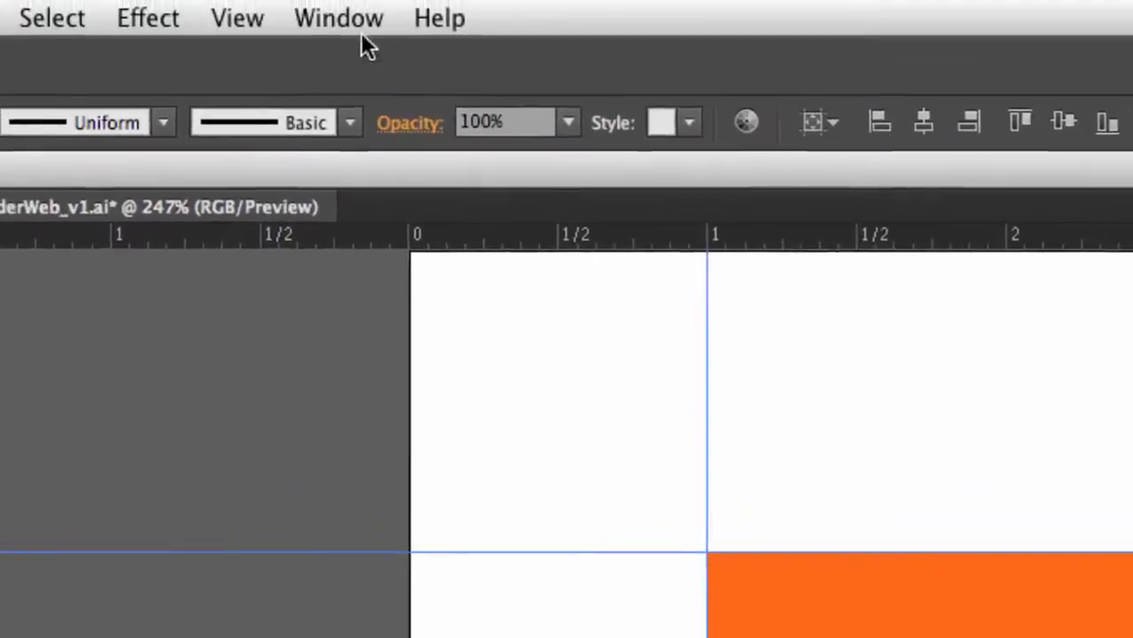
Open the Align panel, show its full options, and set Align To Artboard.
click(339, 18)
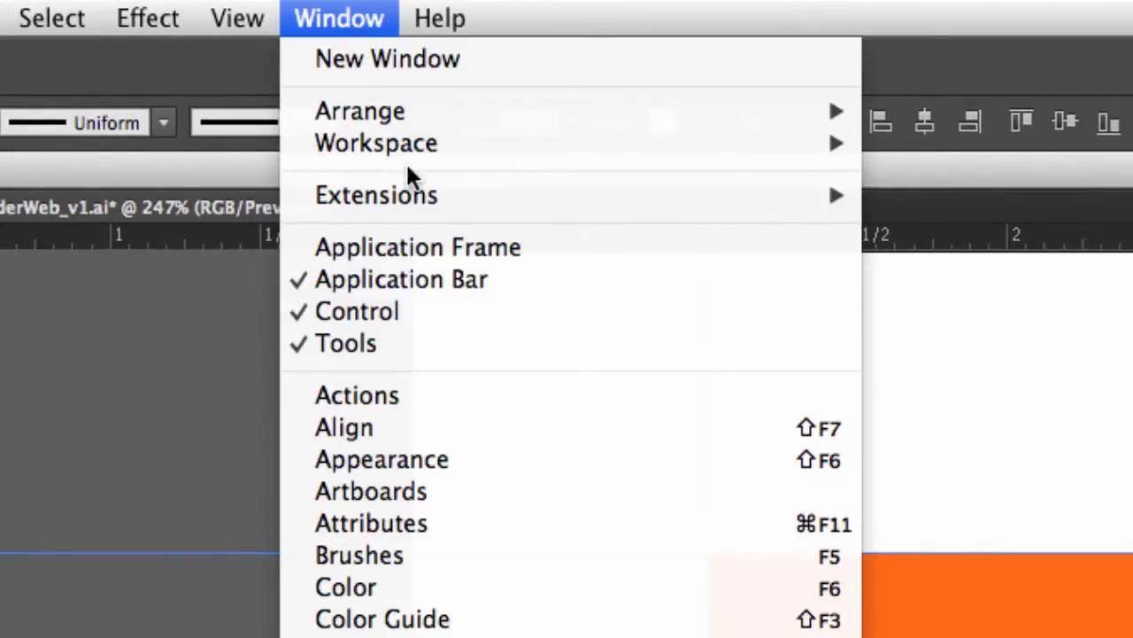
click(344, 427)
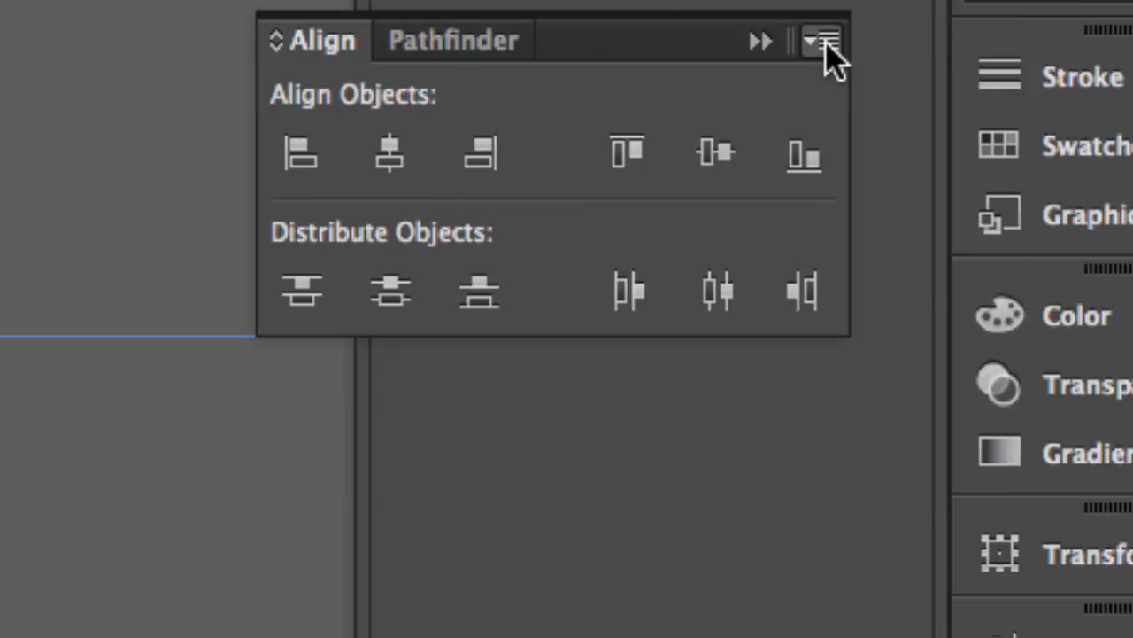
click(819, 40)
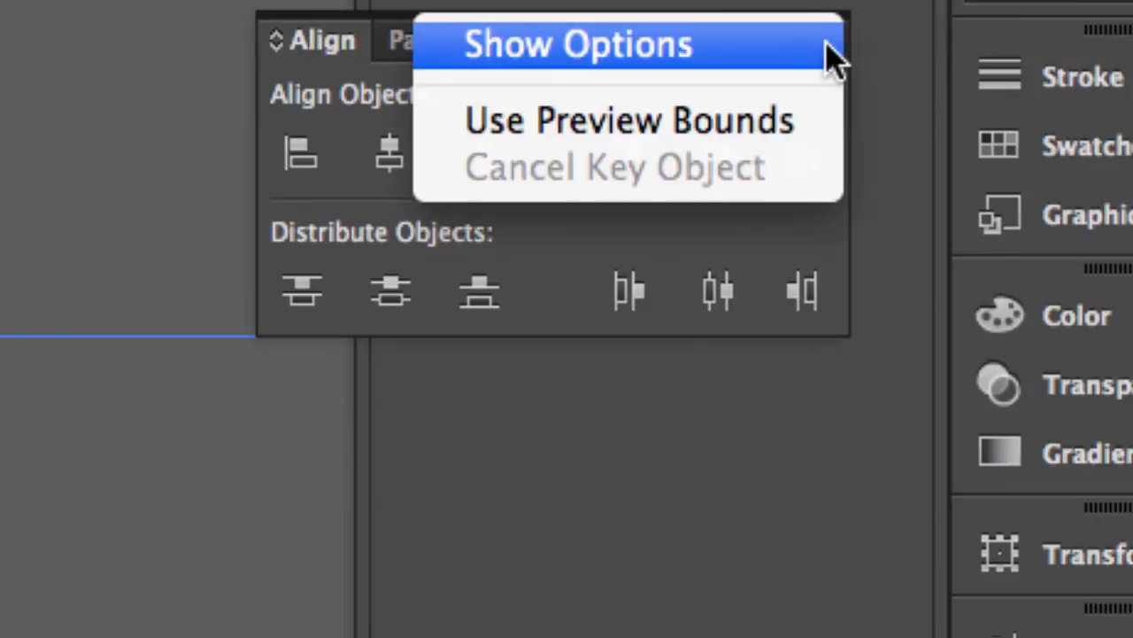
click(577, 44)
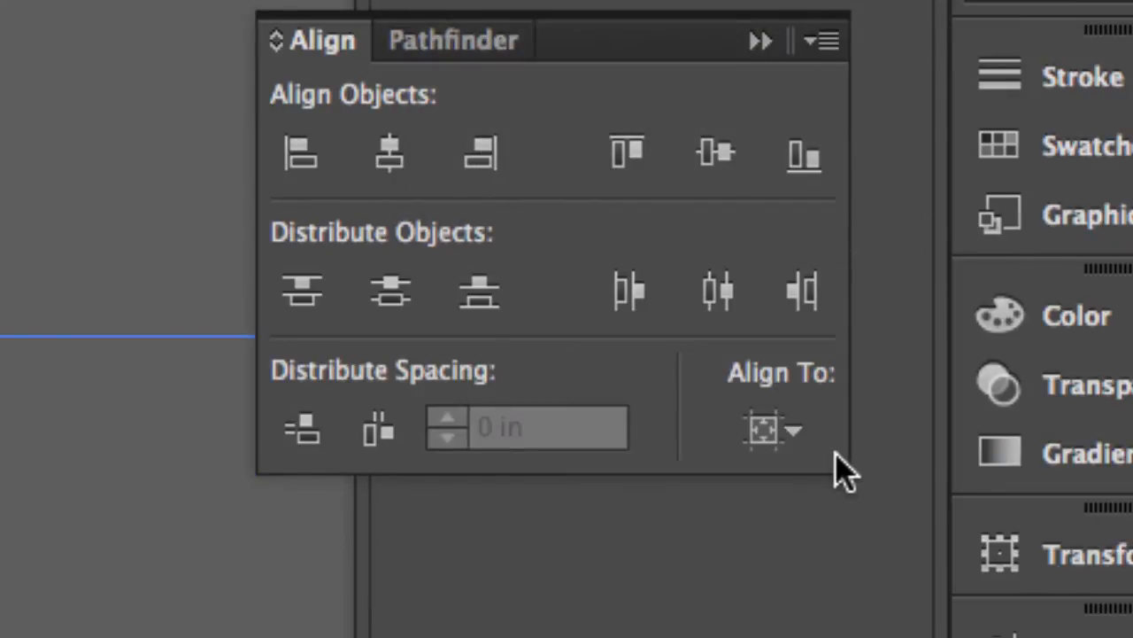
click(770, 427)
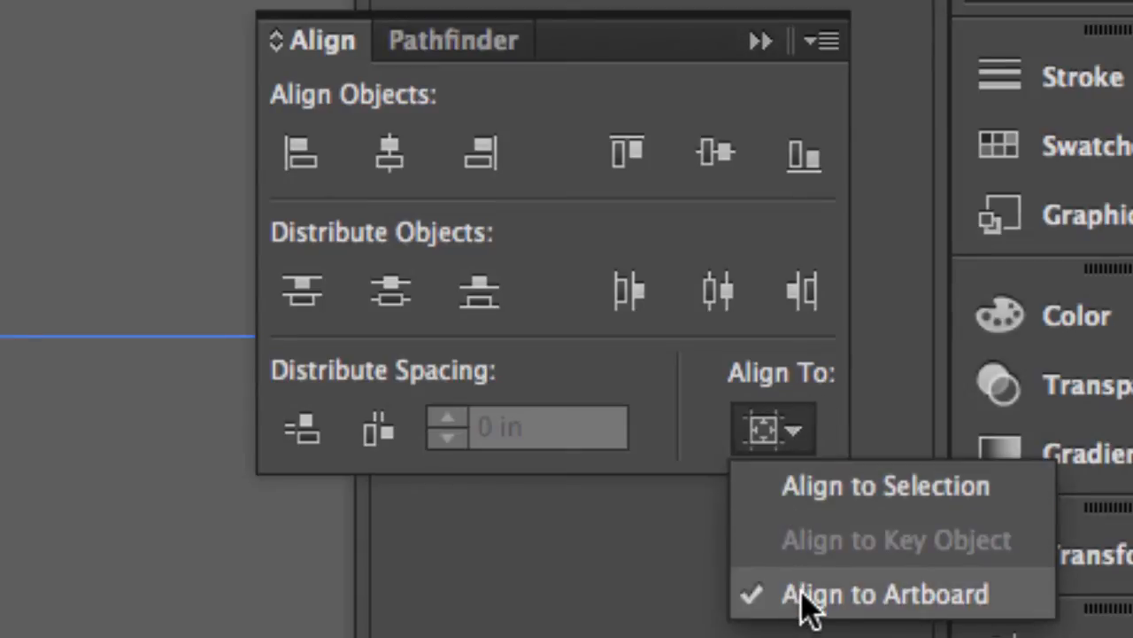
mouse_move(815, 611)
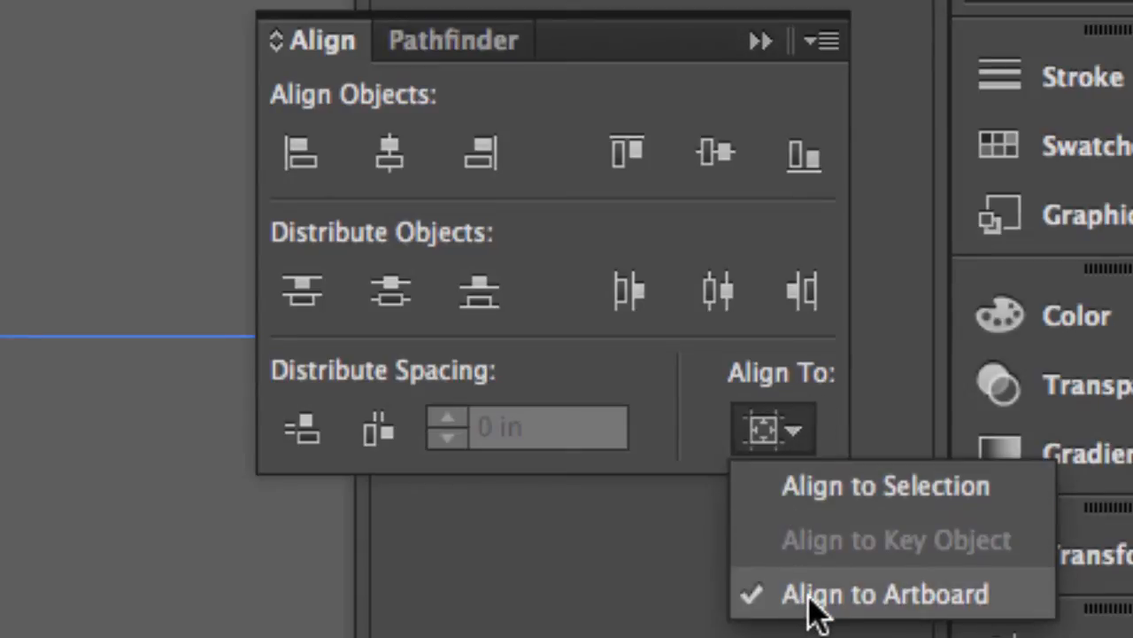
click(883, 594)
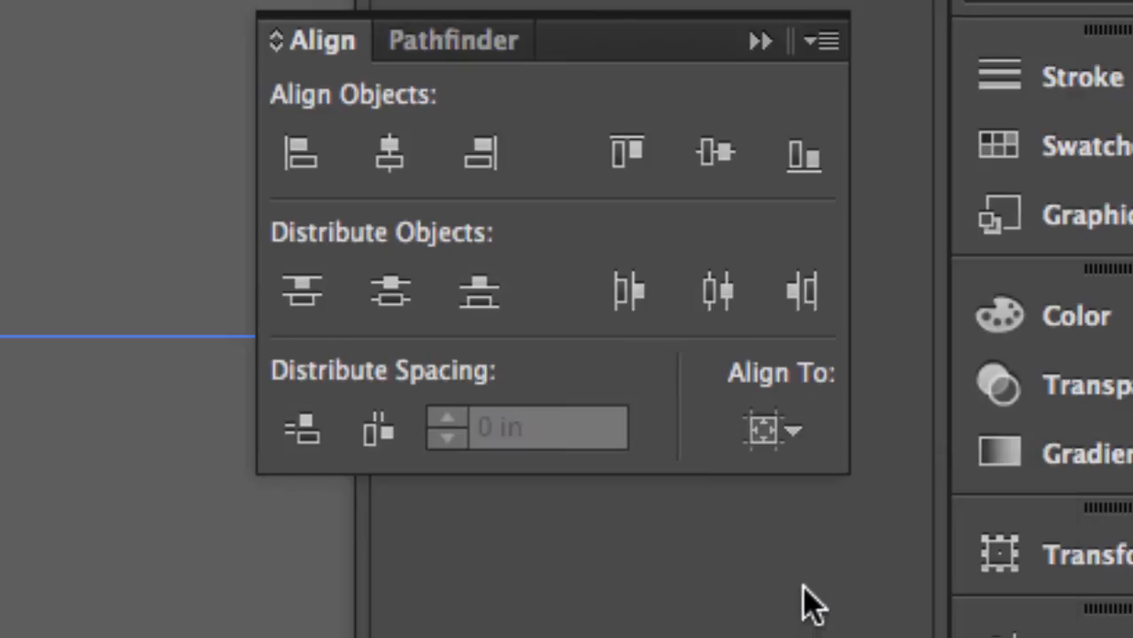
mouse_move(394, 169)
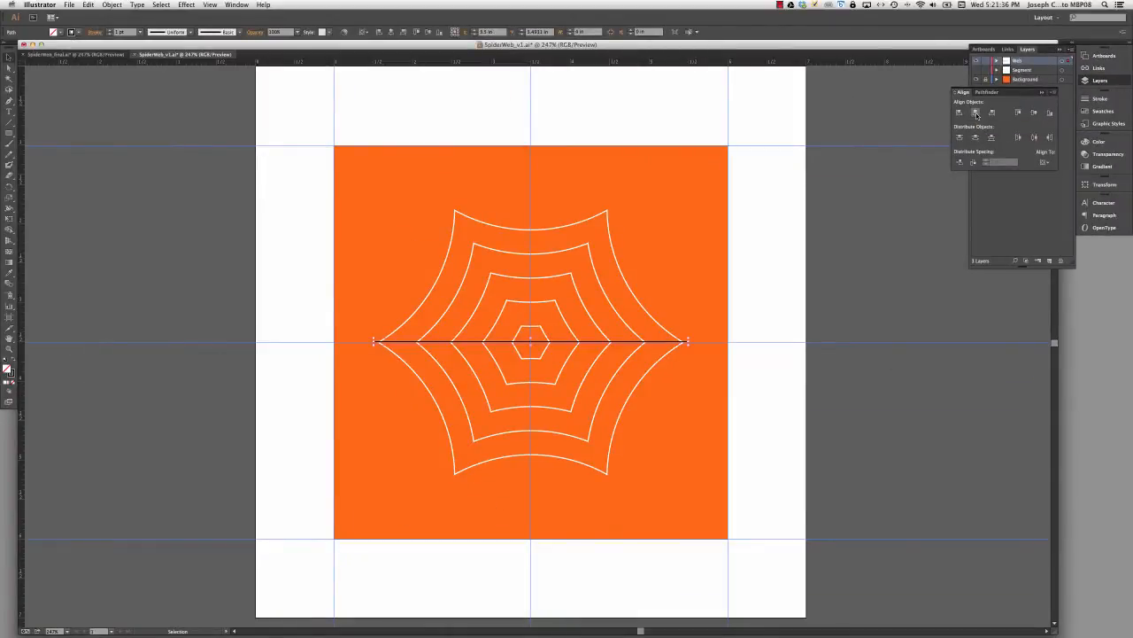
mouse_move(976, 112)
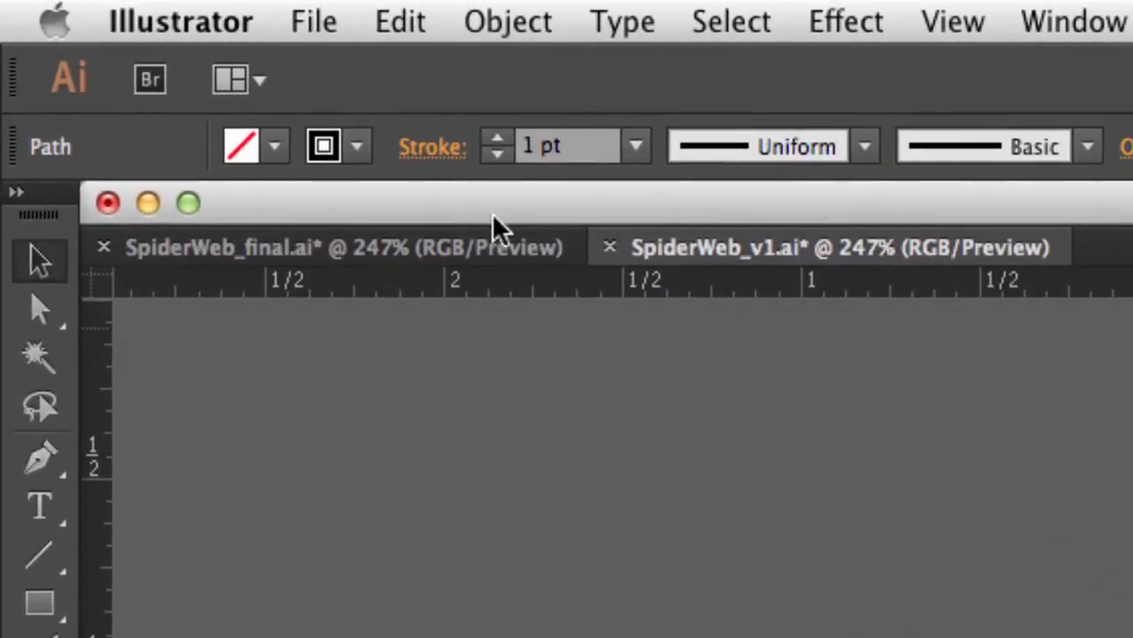
In SpiderWeb_v1, copy the radial line with Transform Each at a 60° angle, previewing first.
click(357, 146)
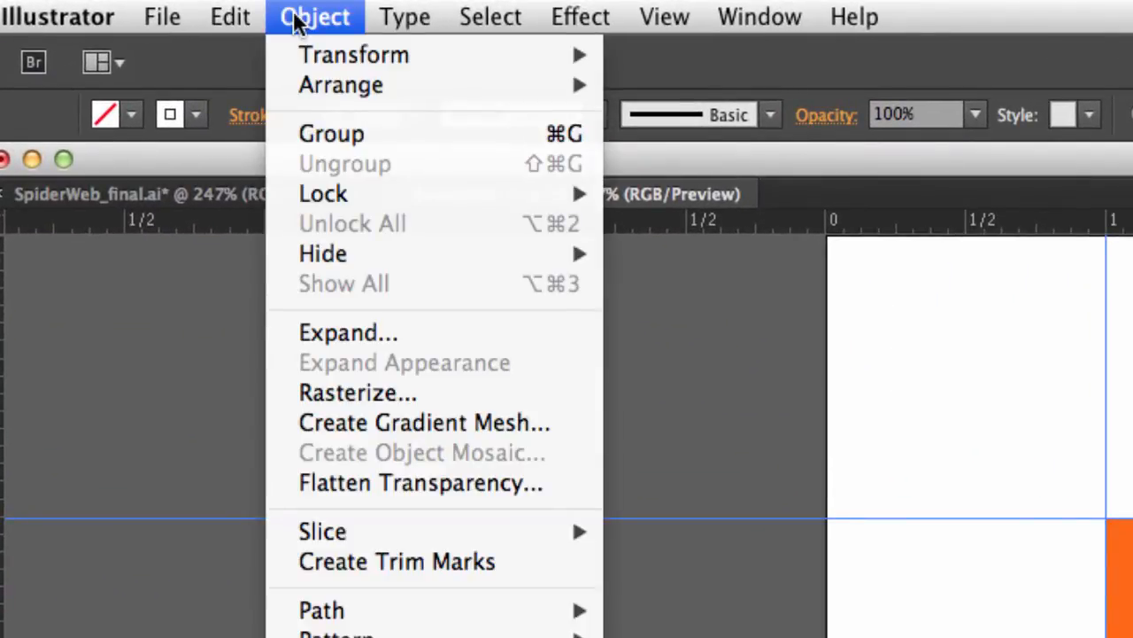
mouse_move(353, 54)
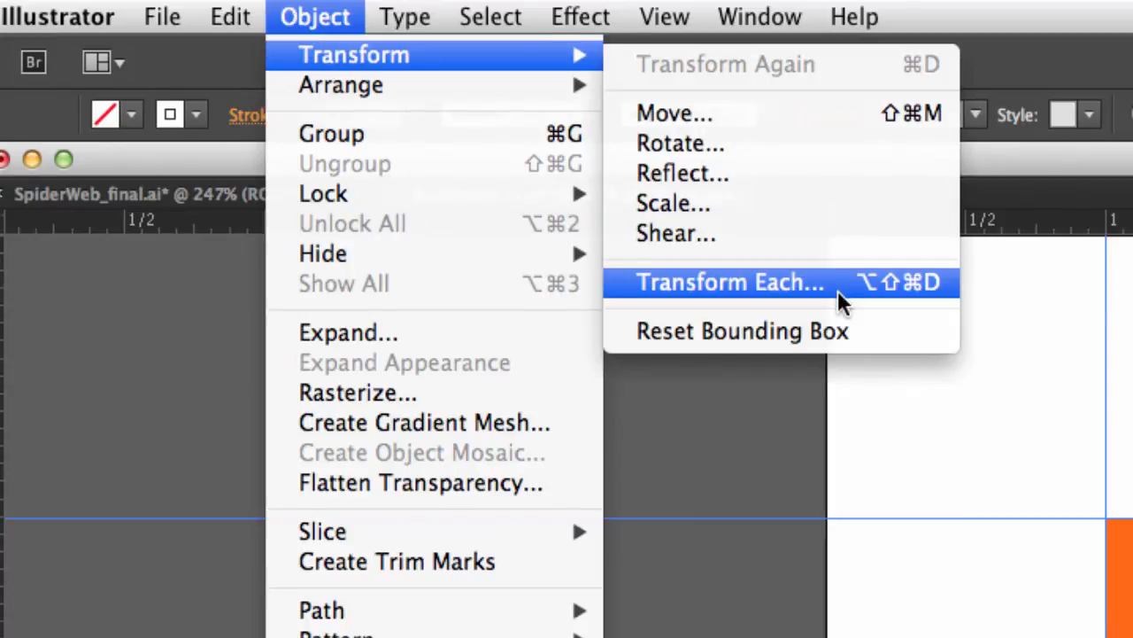
click(730, 281)
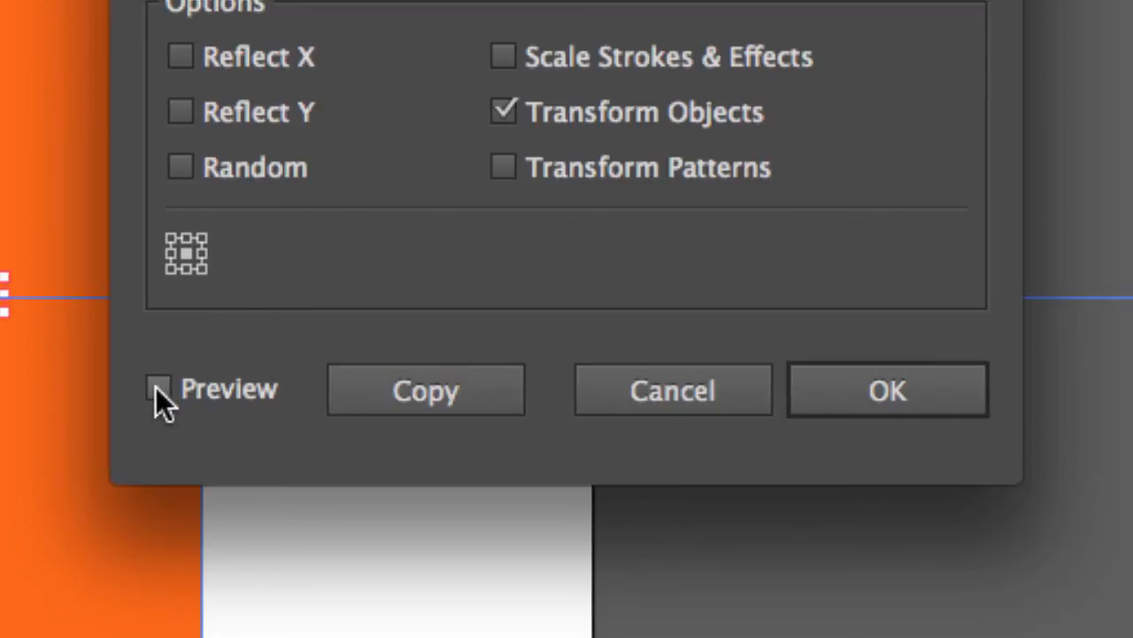
click(158, 388)
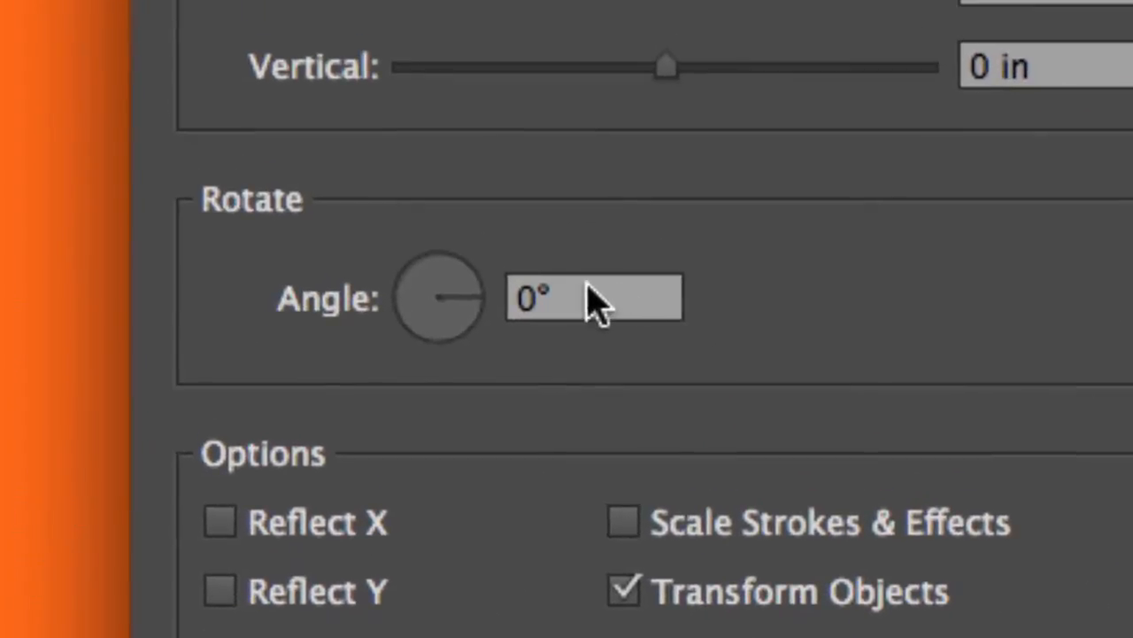
click(593, 298)
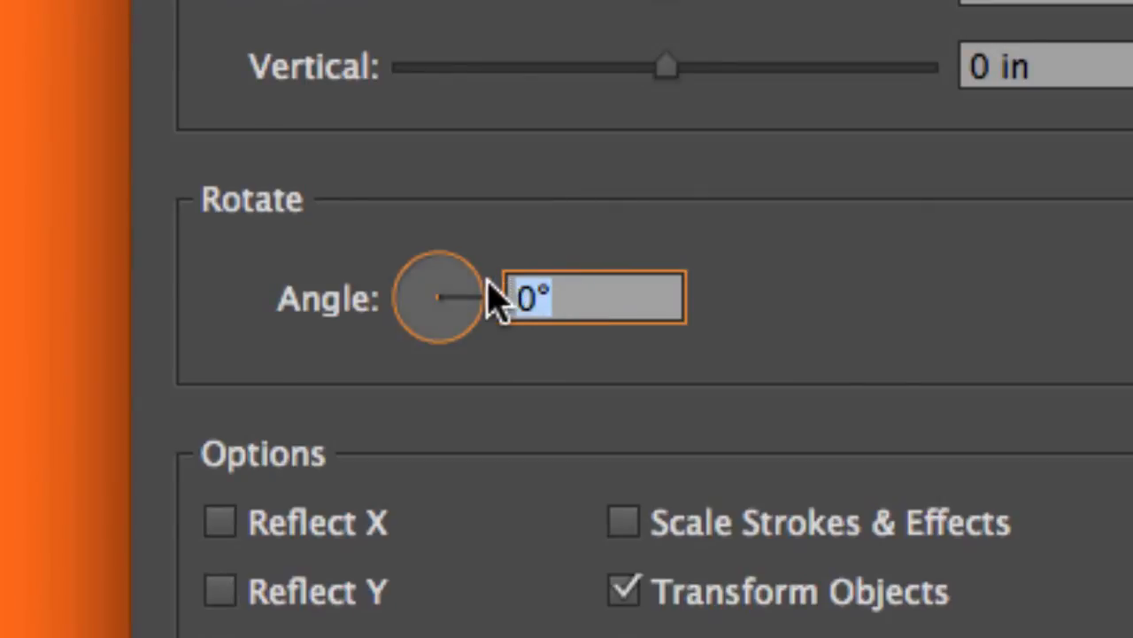
text(6)
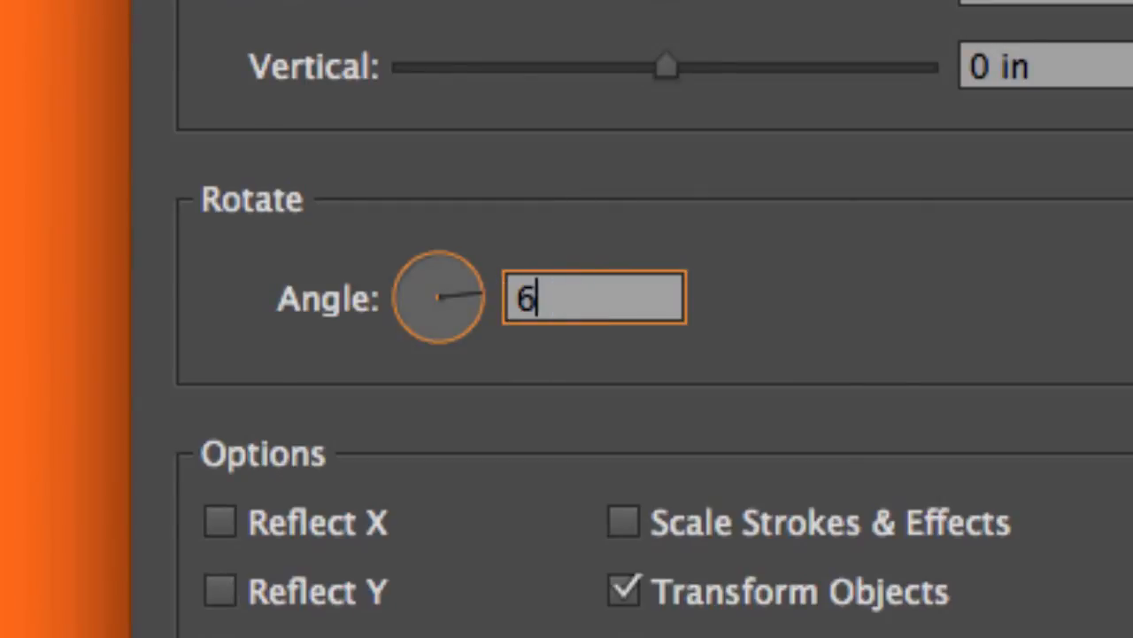
text(0)
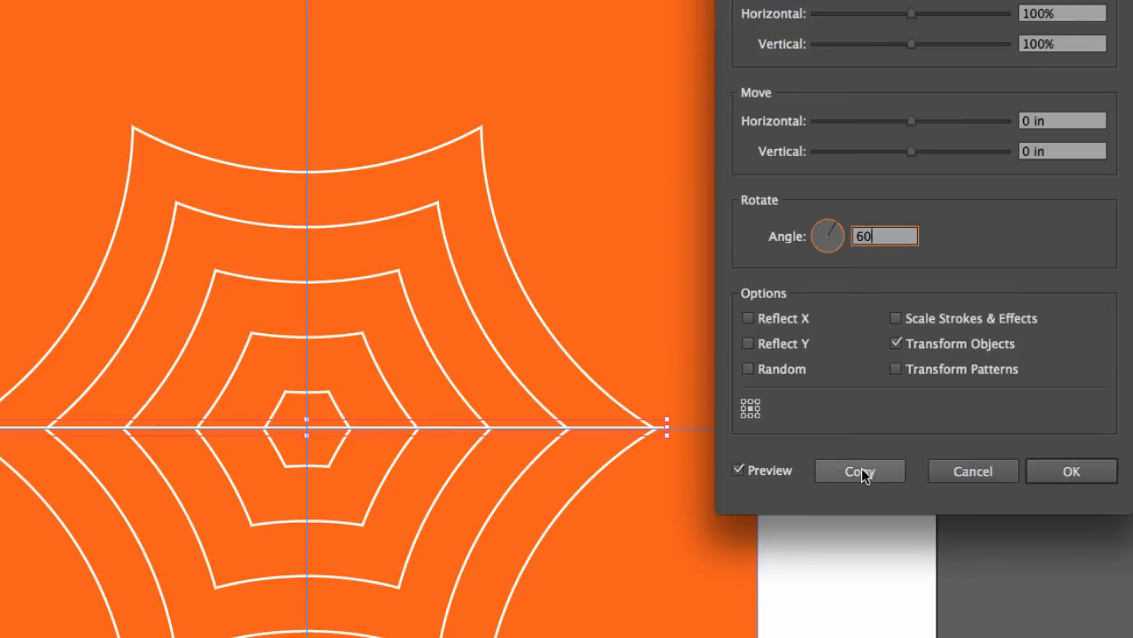
click(859, 470)
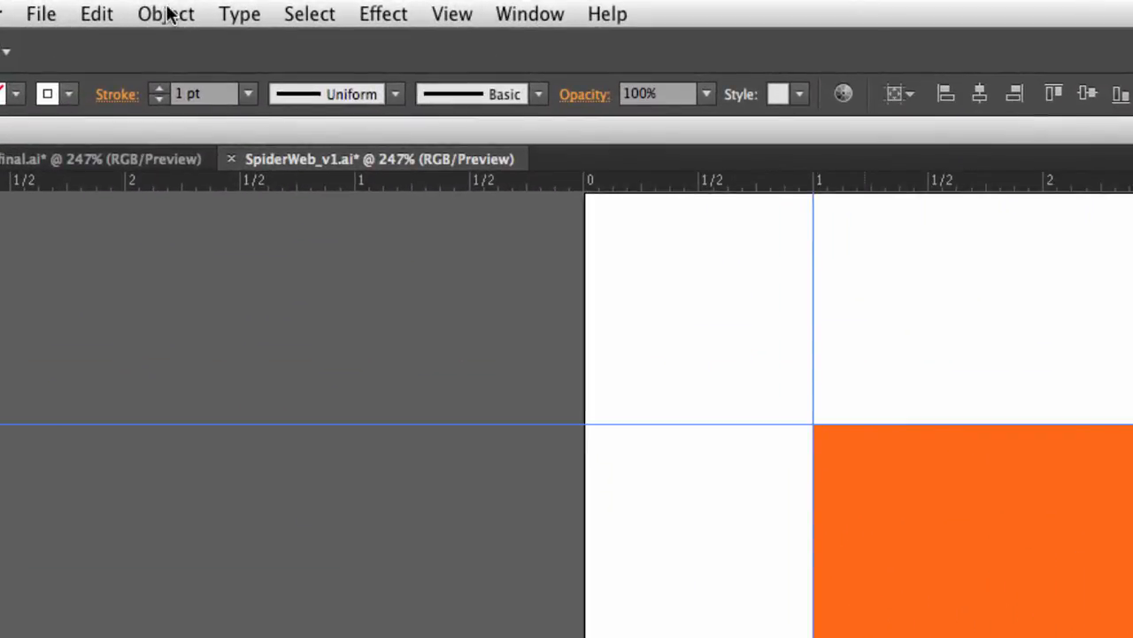
Make a second 60° Transform Each copy of the line, then deselect the strands.
click(165, 13)
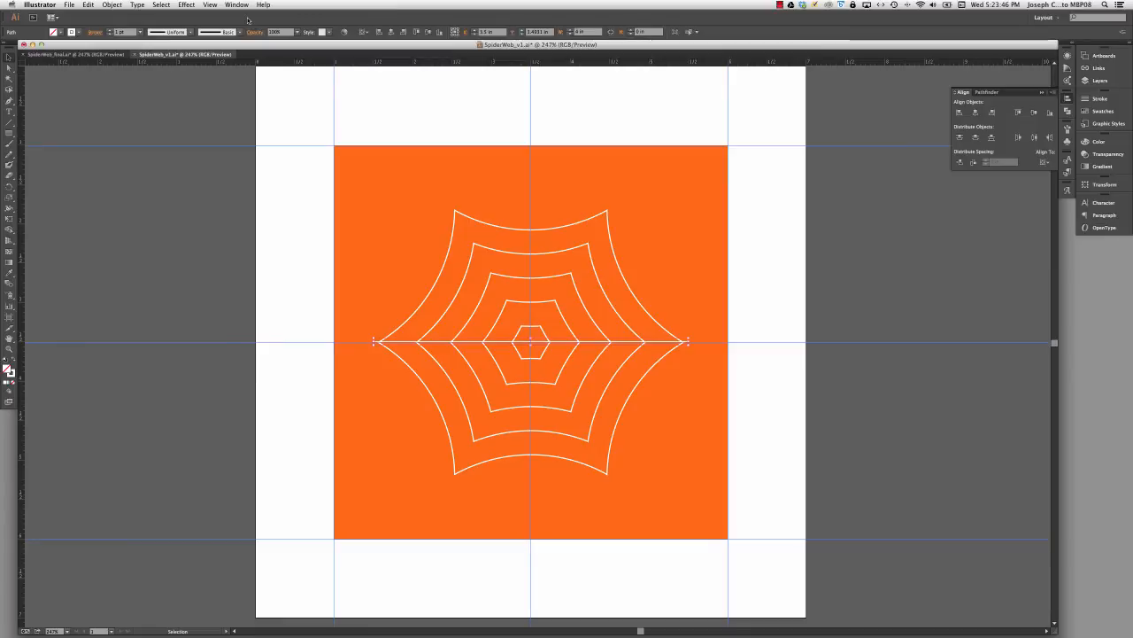
mouse_move(915, 105)
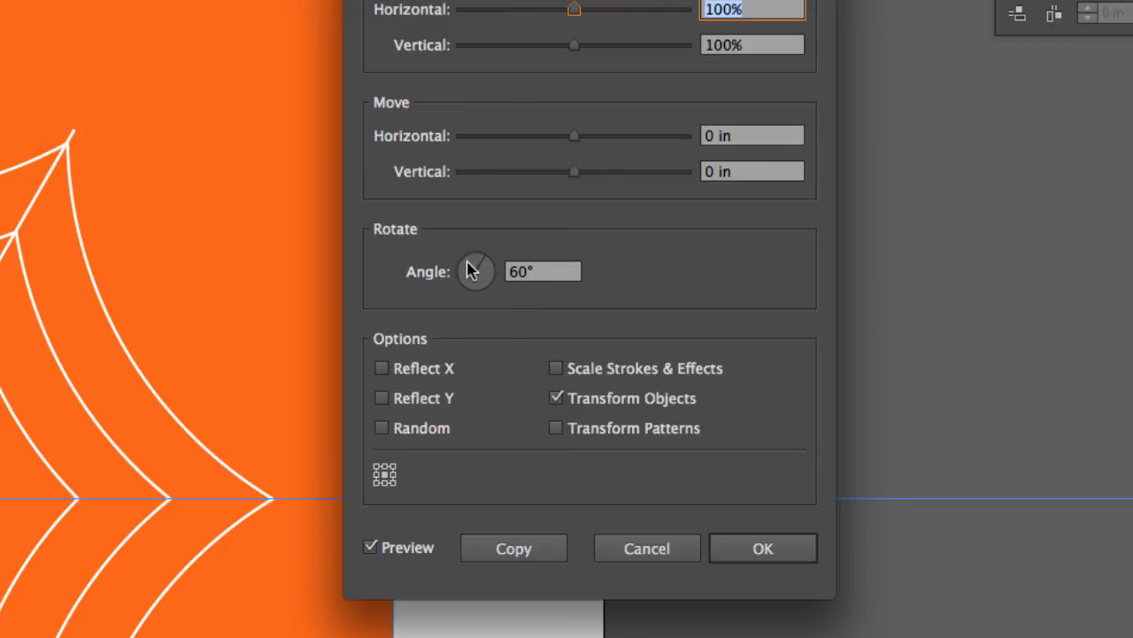
mouse_move(549, 268)
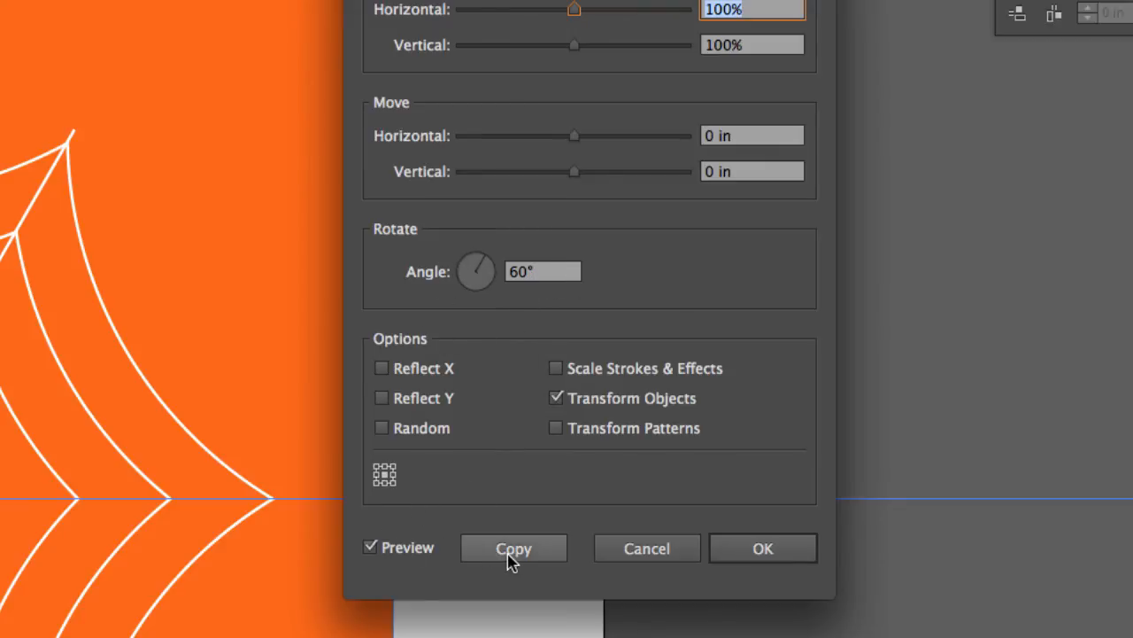
click(513, 548)
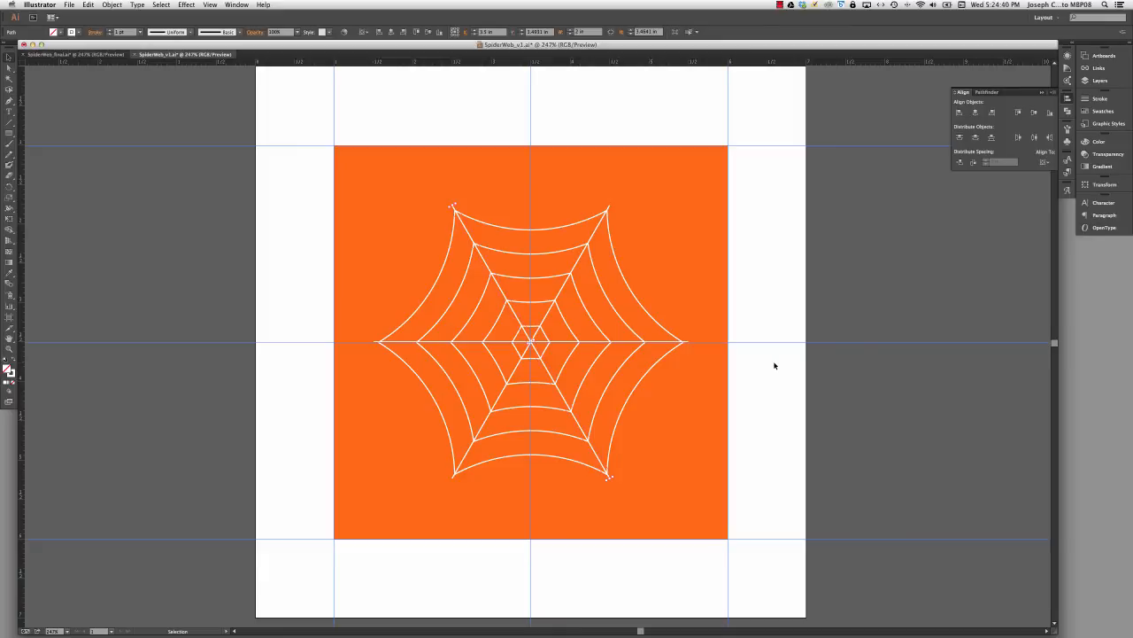
click(179, 54)
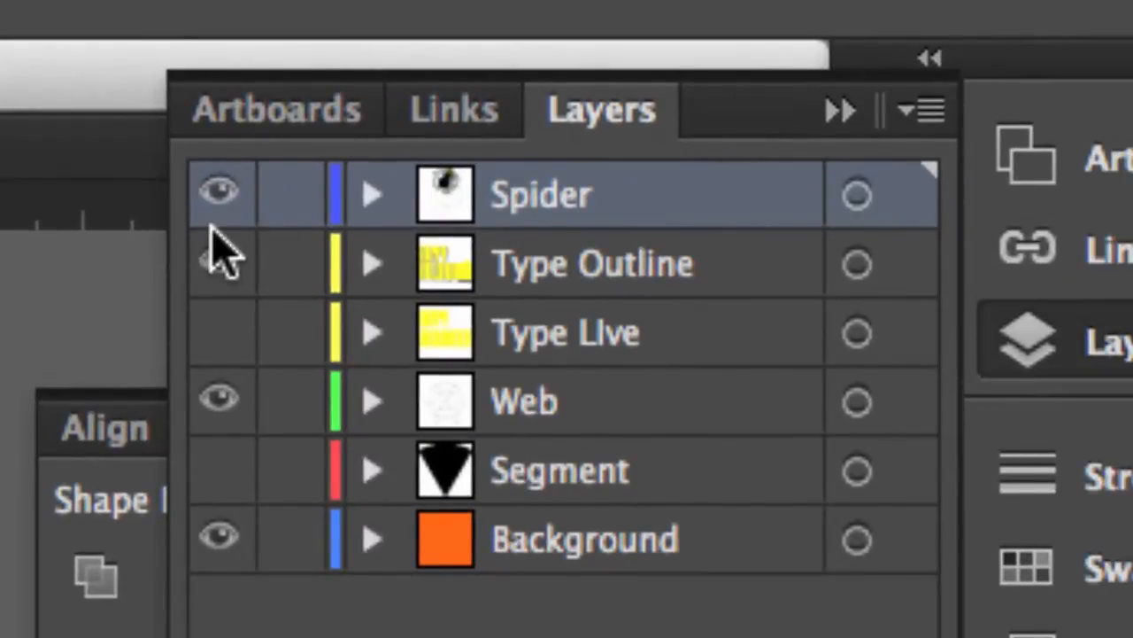
Toggle the Type Outline layer's visibility, cancel the effect warning, and bring up Effect > Stylize.
click(320, 14)
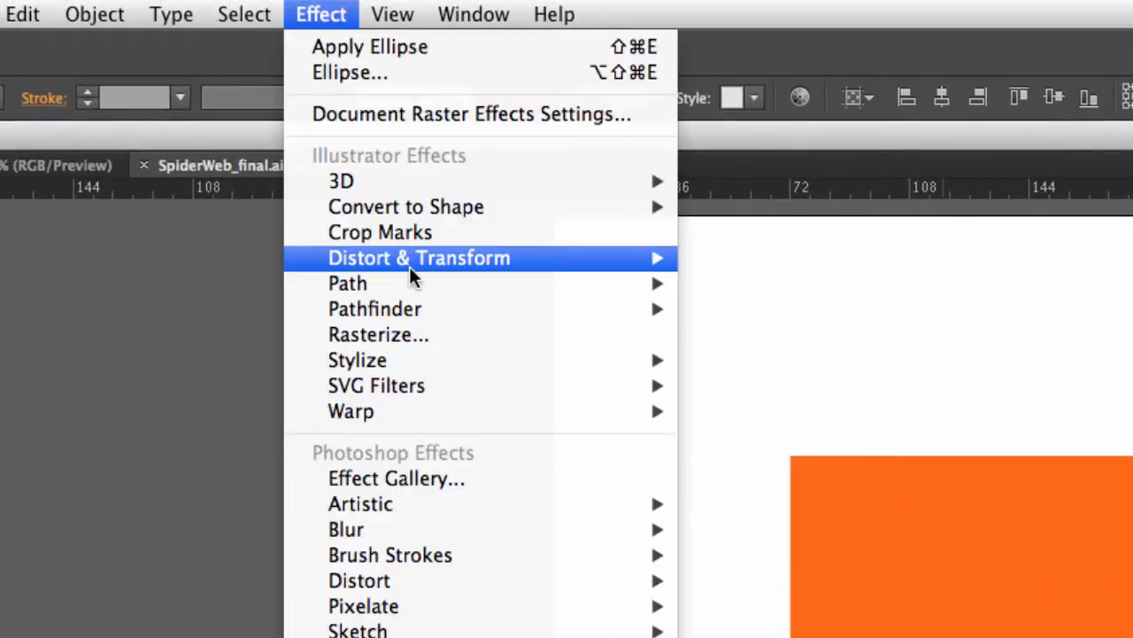
mouse_move(357, 359)
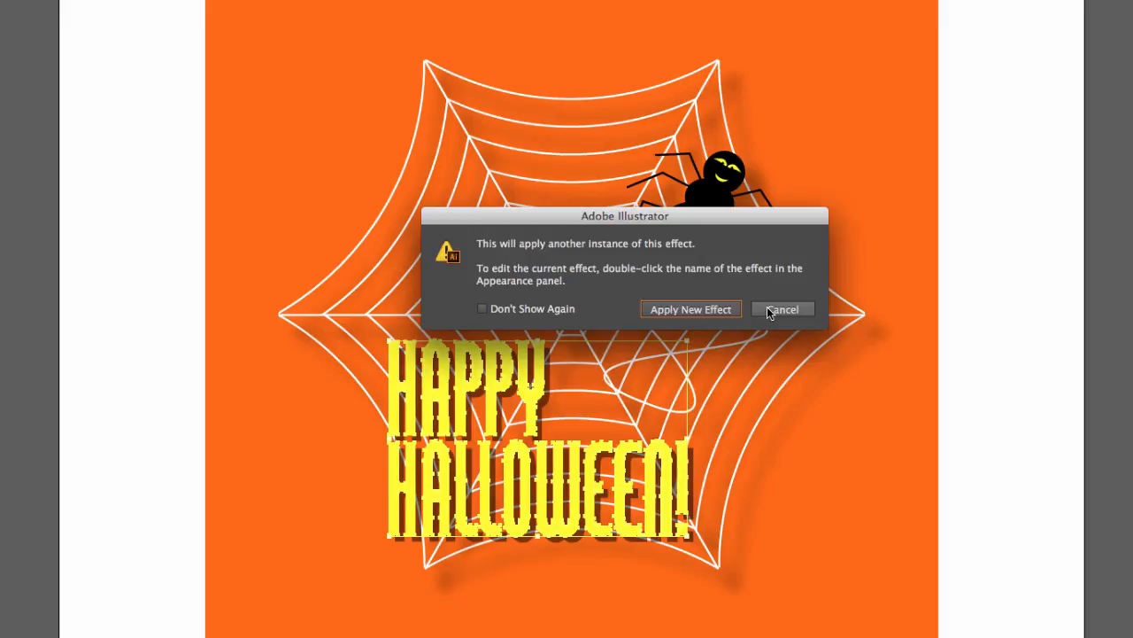
click(782, 309)
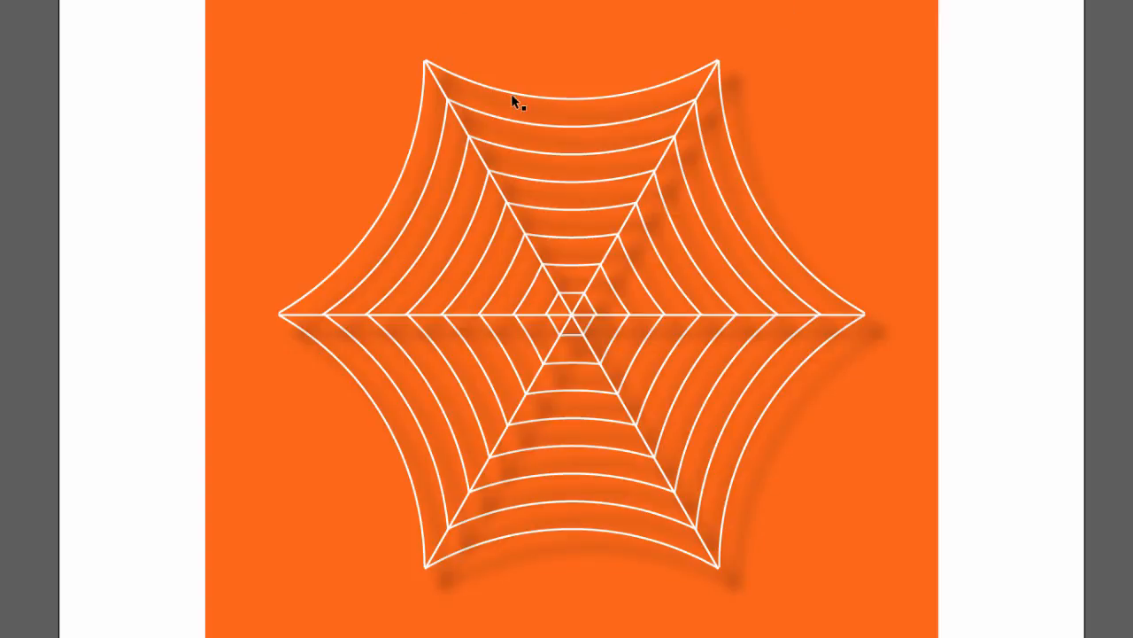
click(284, 15)
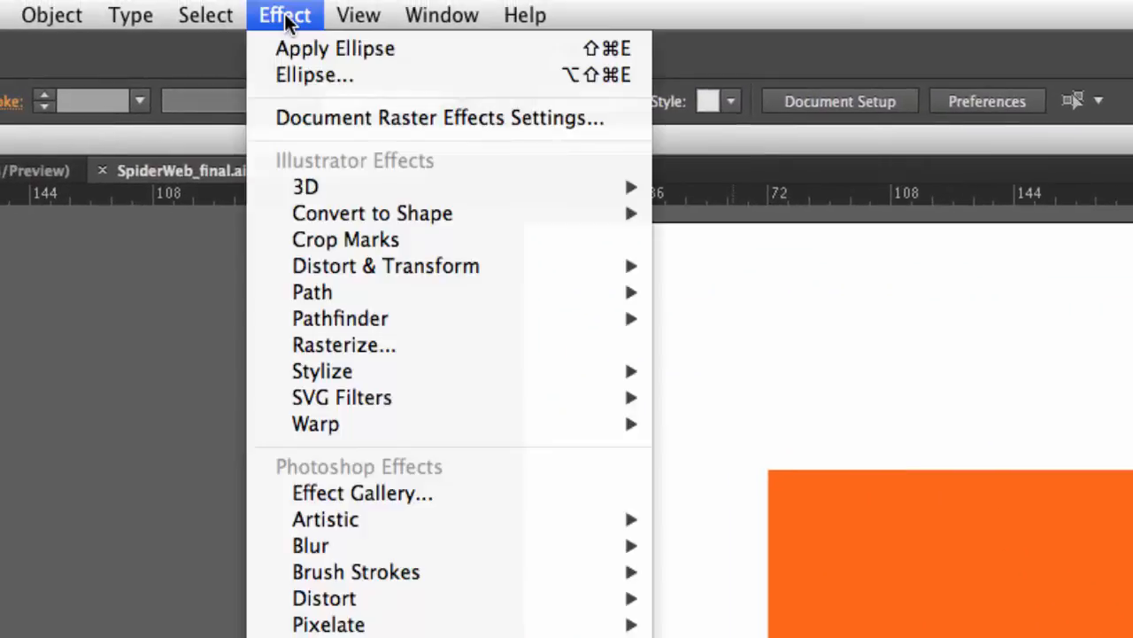
mouse_move(322, 371)
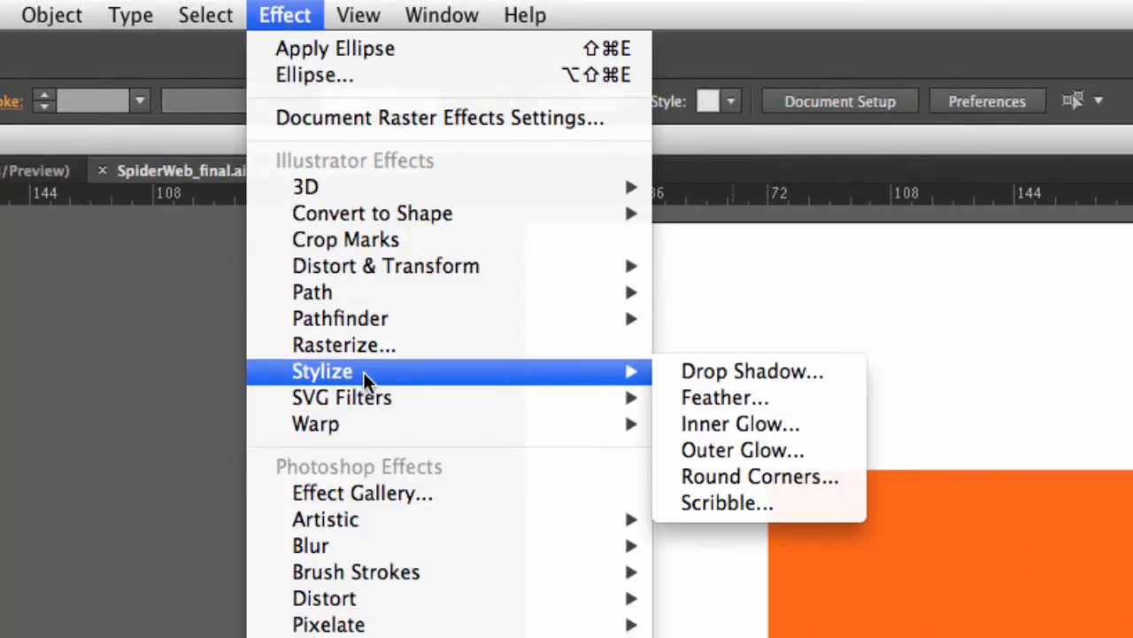